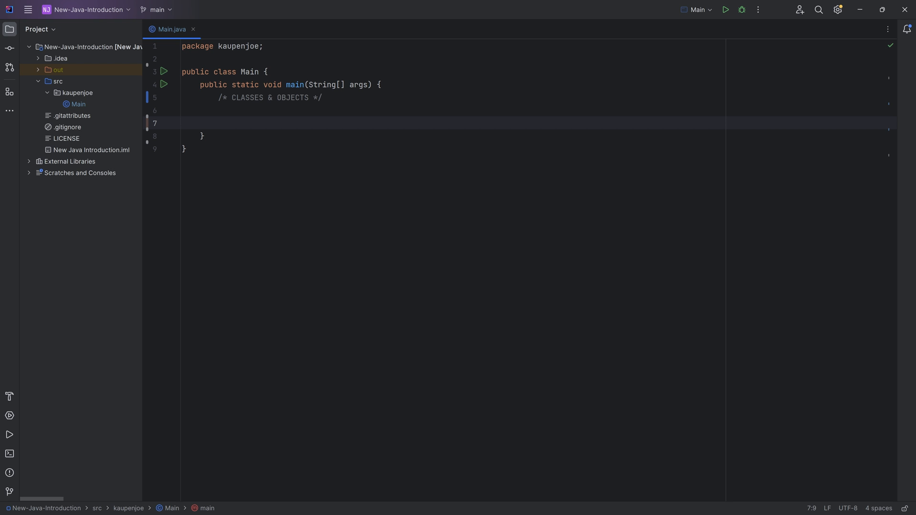
# Create a new Java class named Dog inside the src/kaupenjoe package.
pyautogui.click(218, 123)
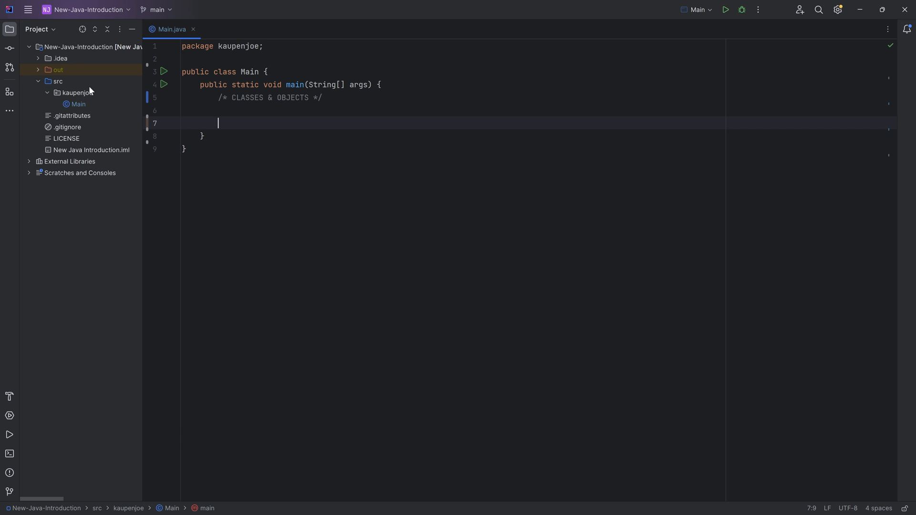
pyautogui.click(57, 81)
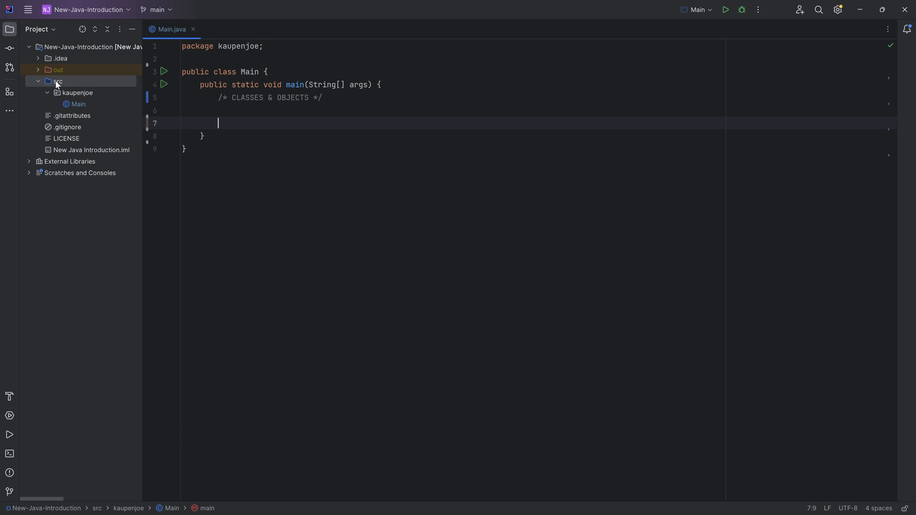
pyautogui.click(77, 92)
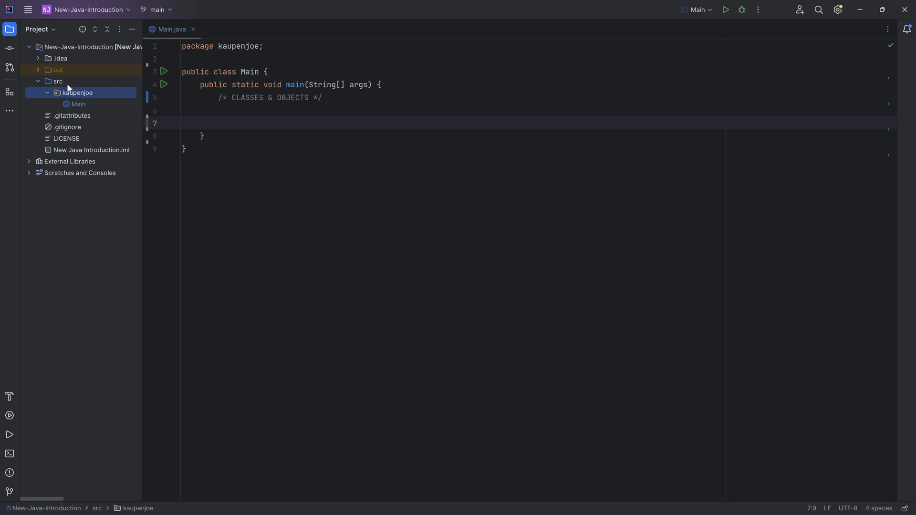
pyautogui.moveTo(91, 100)
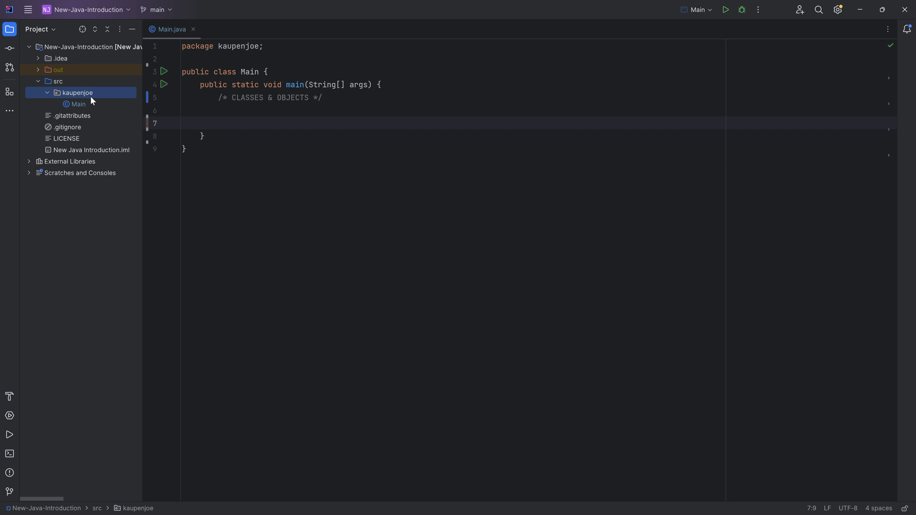
pyautogui.click(57, 80)
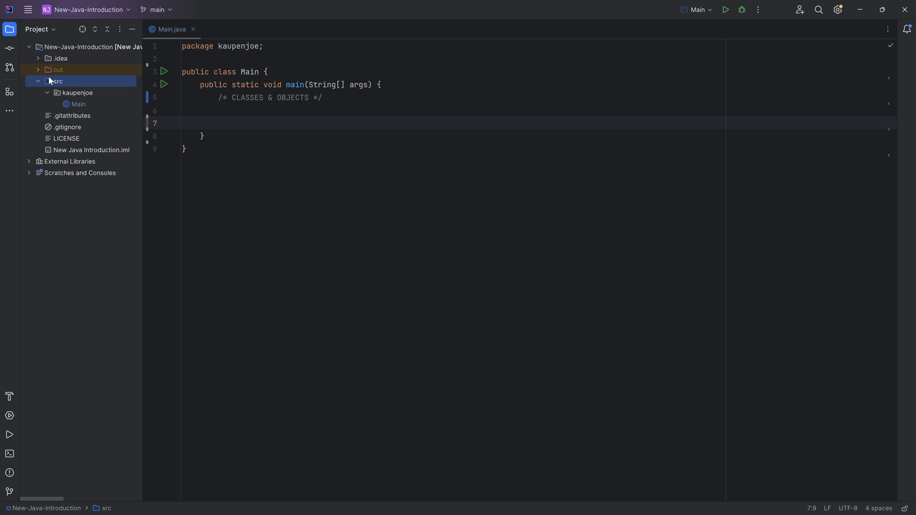
pyautogui.click(76, 93)
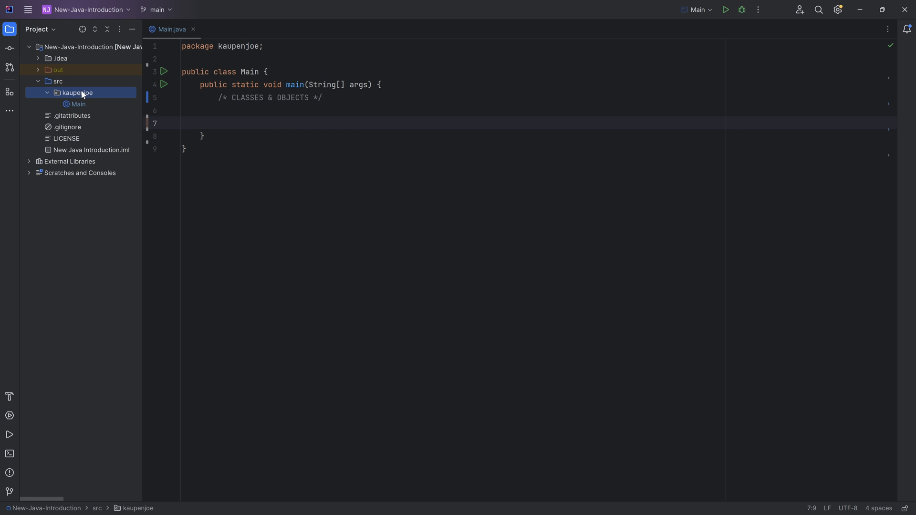
pyautogui.moveTo(84, 99)
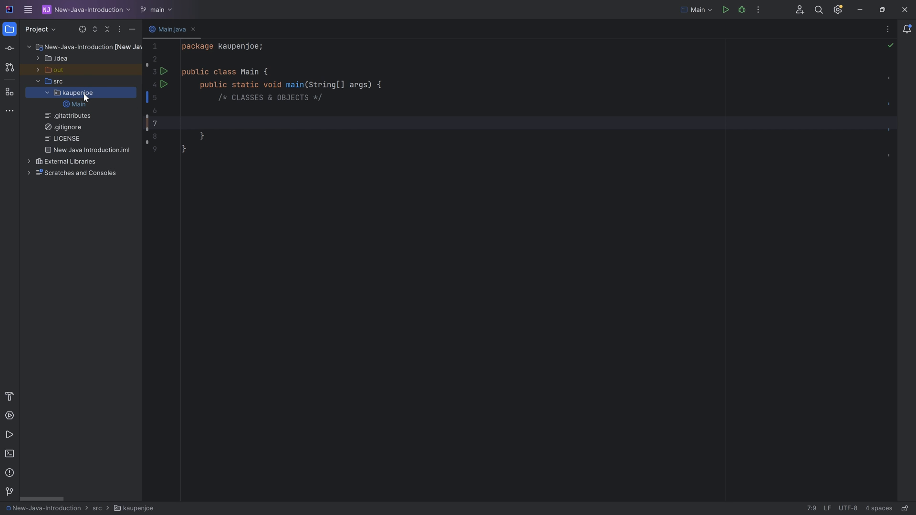
pyautogui.rightClick(76, 92)
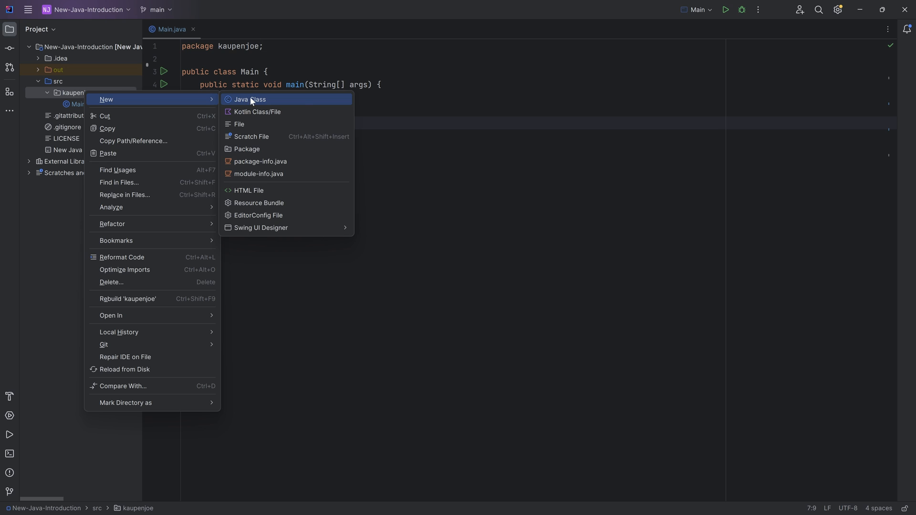
pyautogui.click(249, 99)
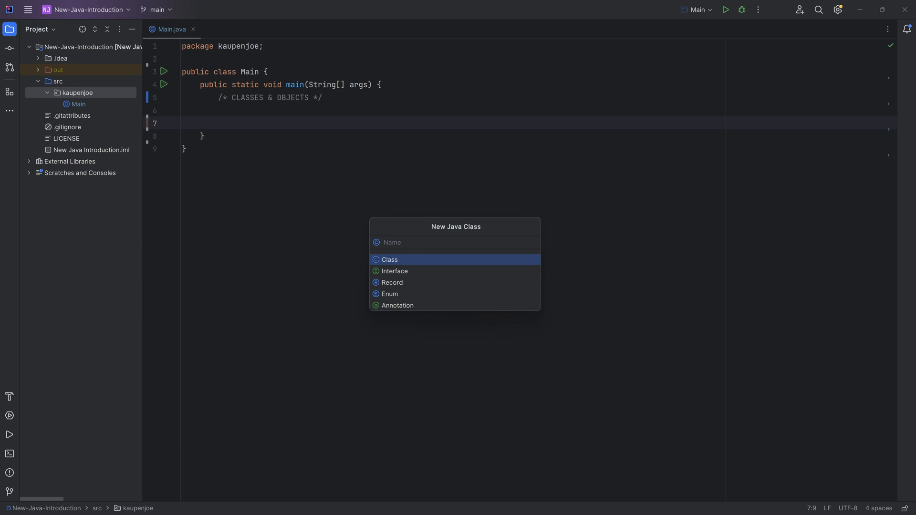
pyautogui.write('Dog')
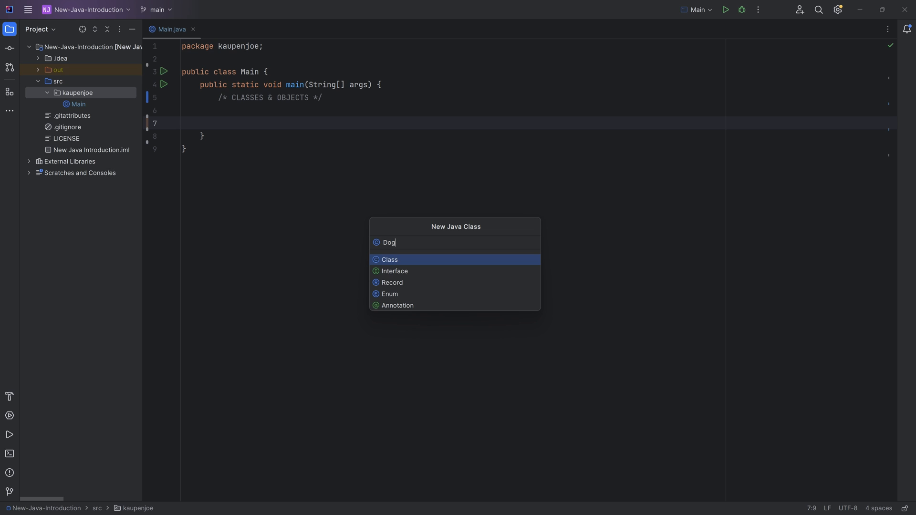
pyautogui.write('dog')
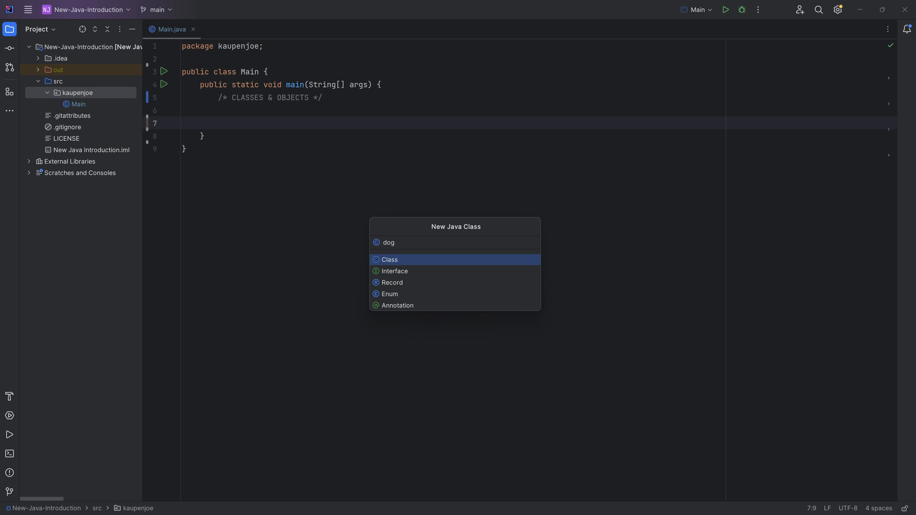
pyautogui.write('Dog')
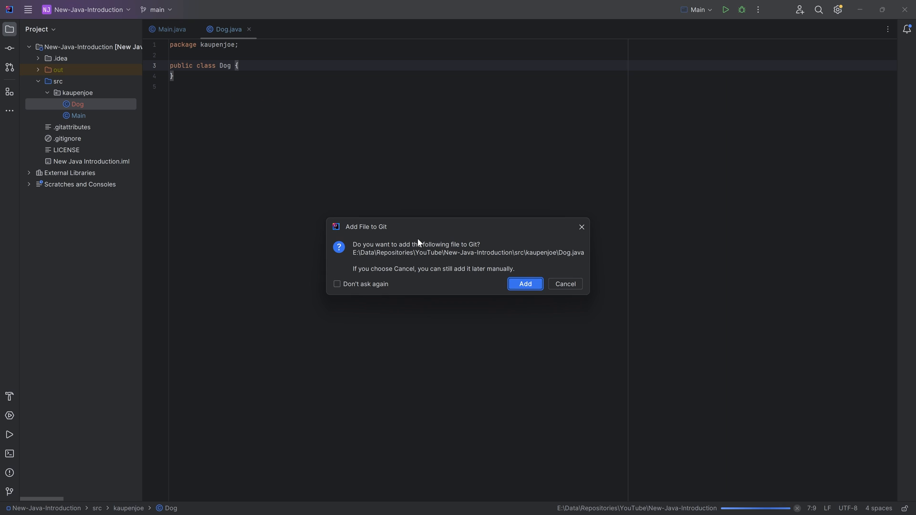
pyautogui.moveTo(437, 237)
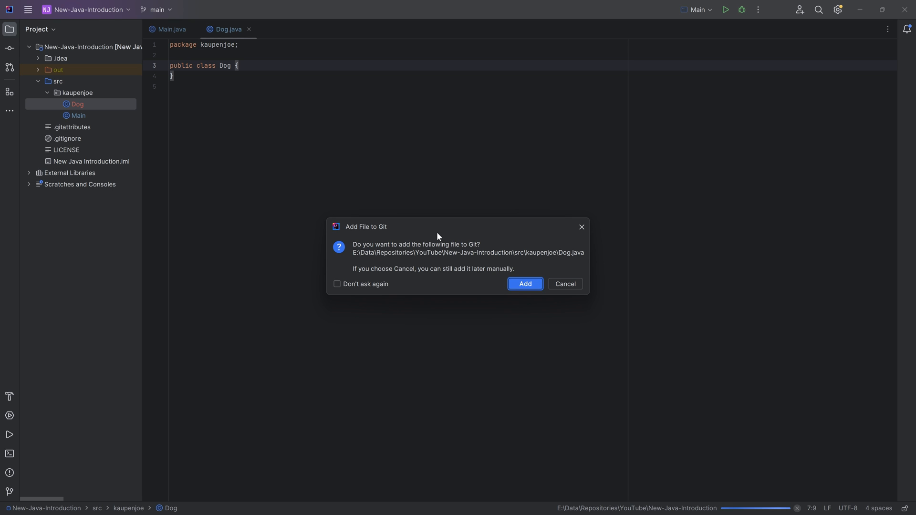
pyautogui.moveTo(548, 309)
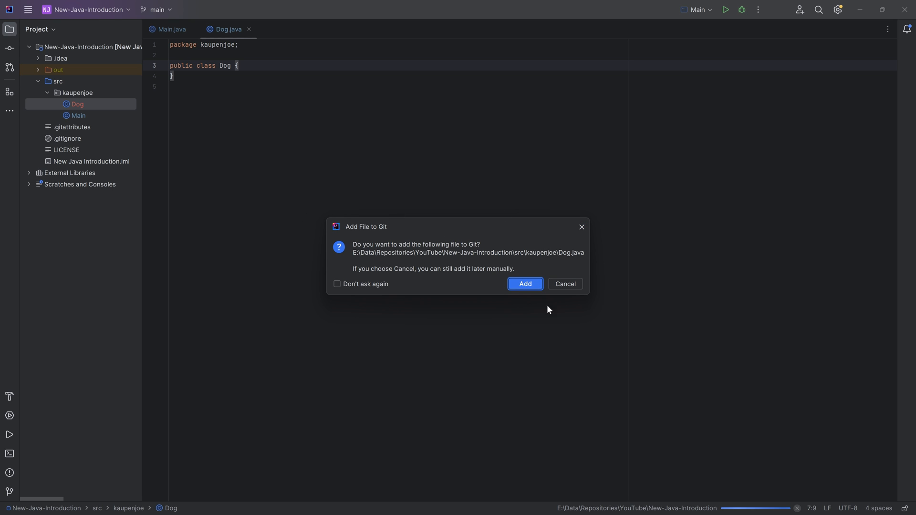
pyautogui.moveTo(505, 281)
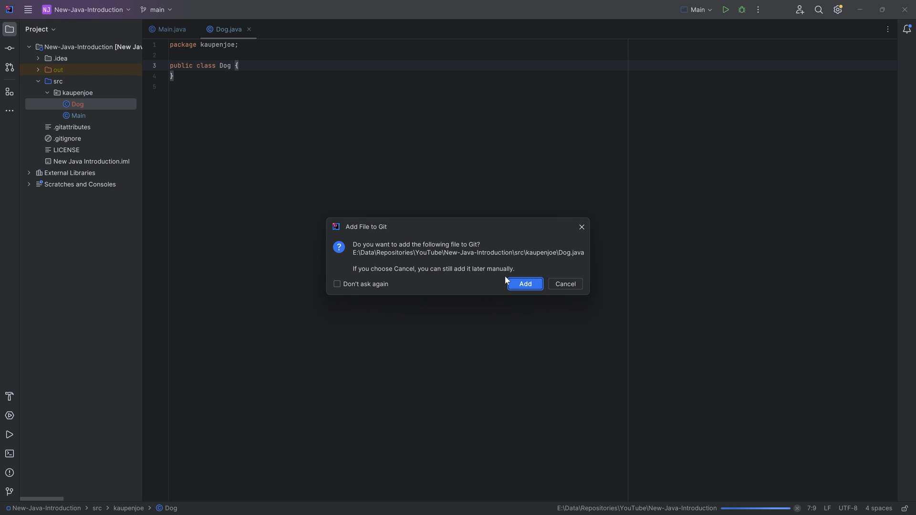
pyautogui.moveTo(492, 322)
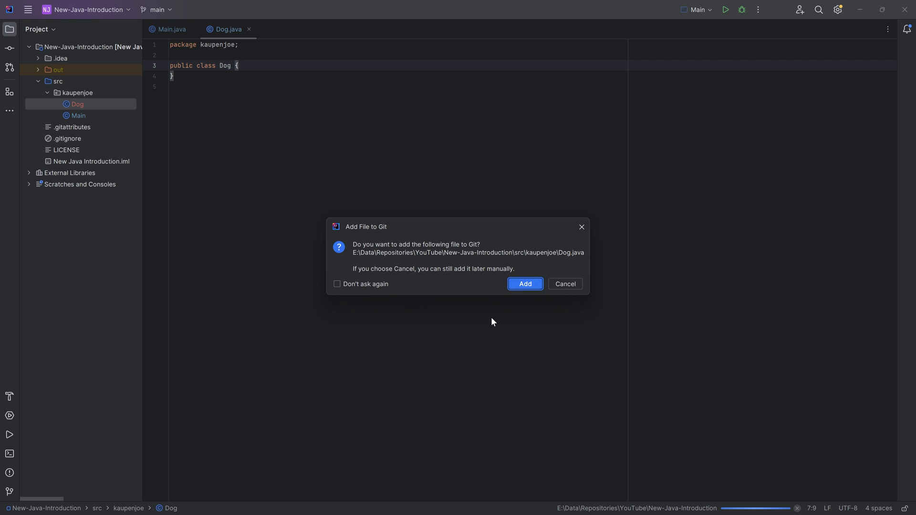
# Add Dog.java to Git and open blank lines in the class body.
pyautogui.click(524, 285)
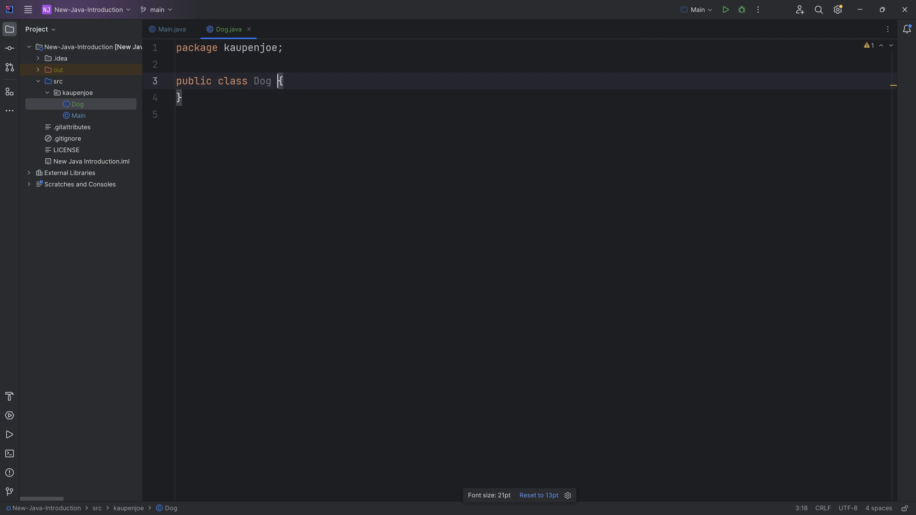
pyautogui.press('enter')
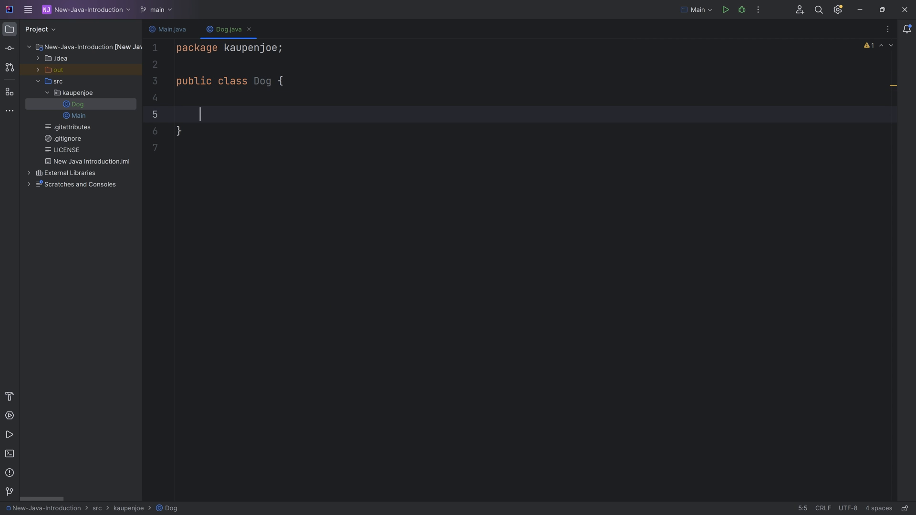
pyautogui.press('enter')
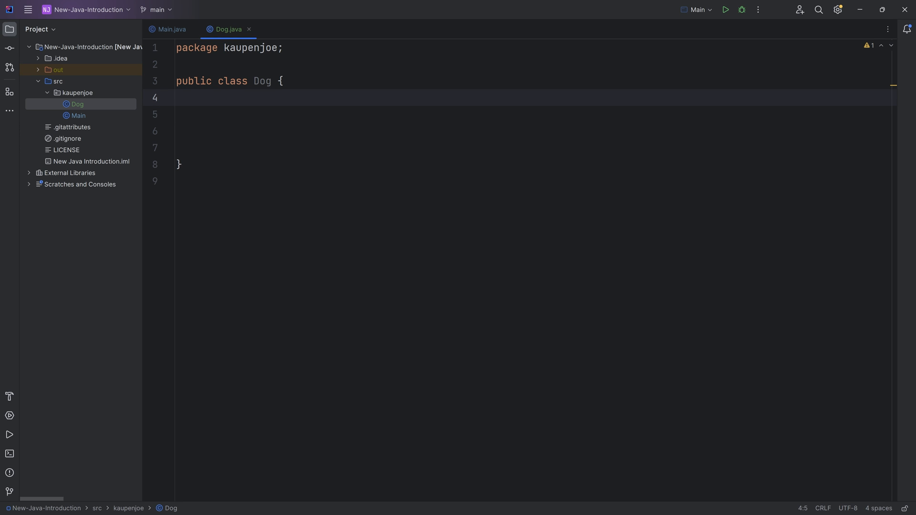
# Declare the fields public String picture, public String name and public int age.
pyautogui.click(199, 98)
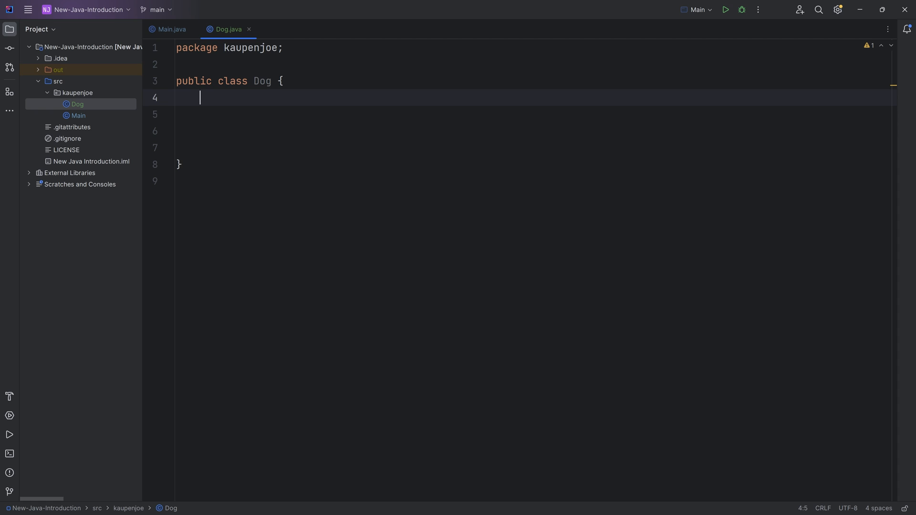
pyautogui.write('public String')
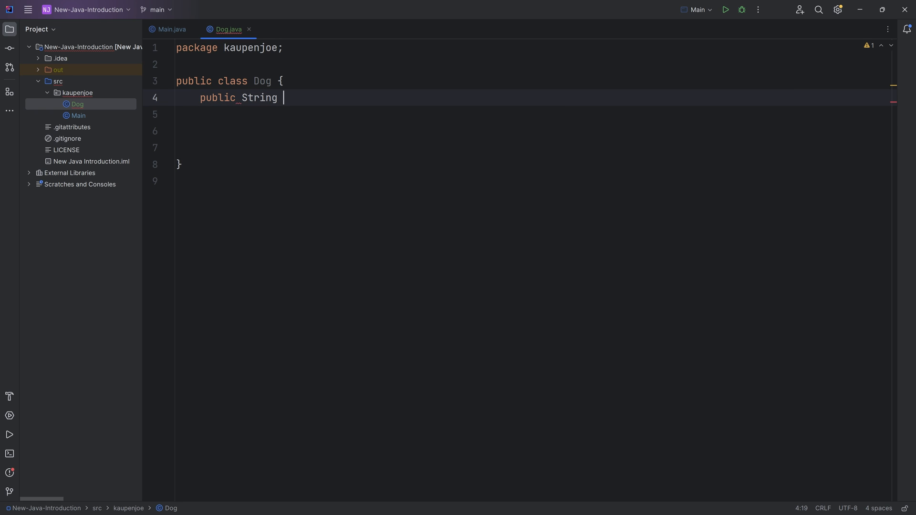
pyautogui.write('picture;')
pyautogui.click(536, 115)
pyautogui.write('public')
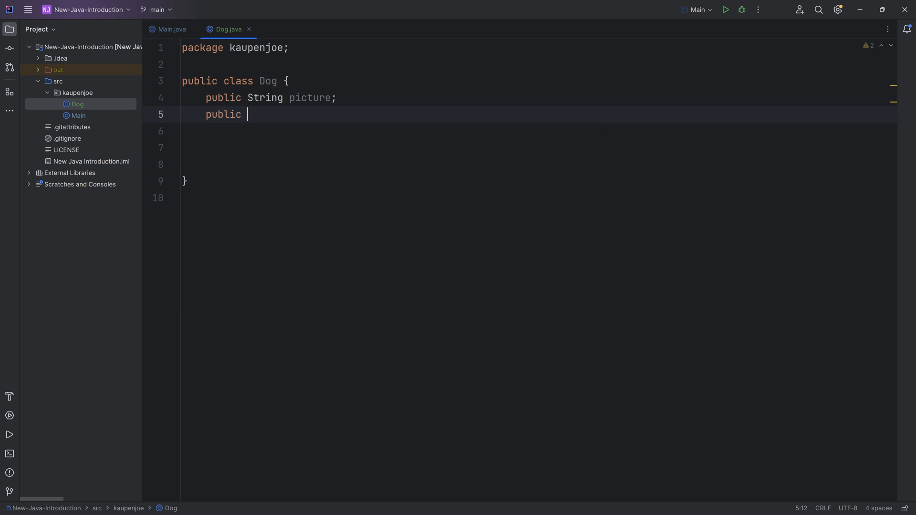
pyautogui.write('String name;')
pyautogui.write('public')
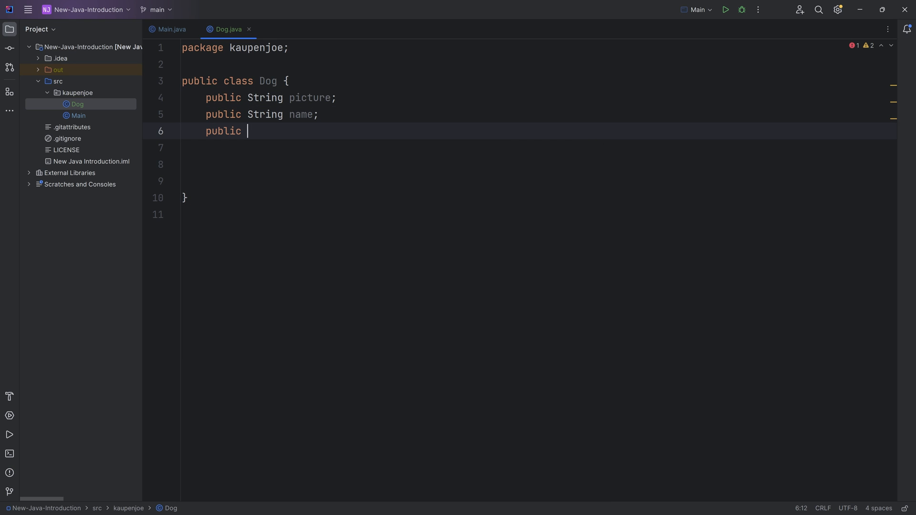
pyautogui.write('int age;')
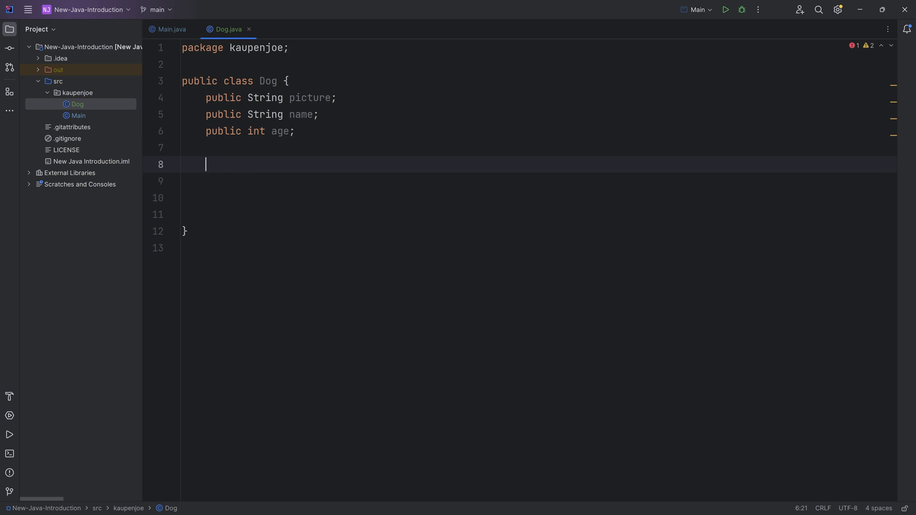
pyautogui.press('Backspace')
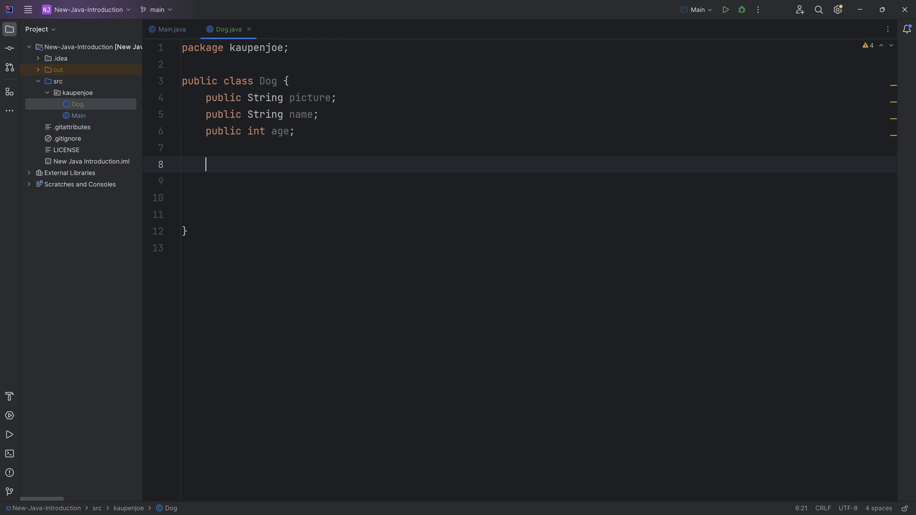
# Write a public void birthday() method below the fields.
pyautogui.press('enter')
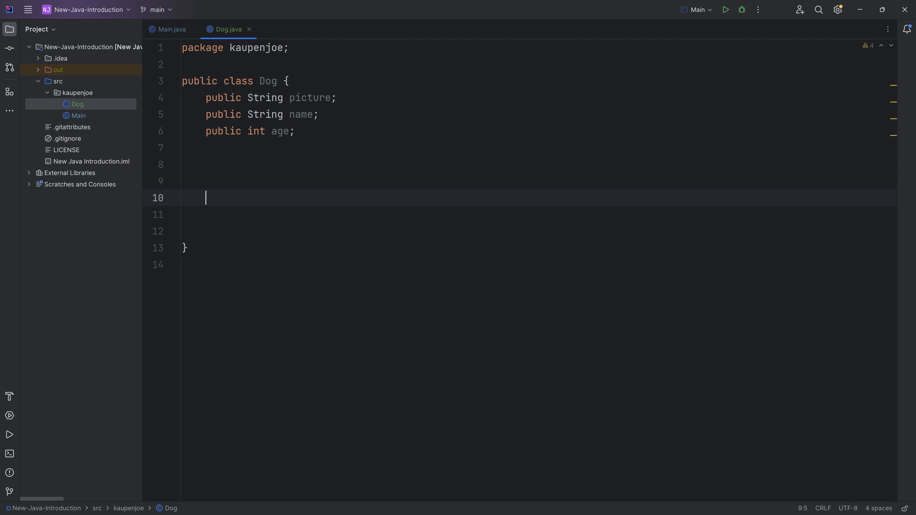
pyautogui.write('pu')
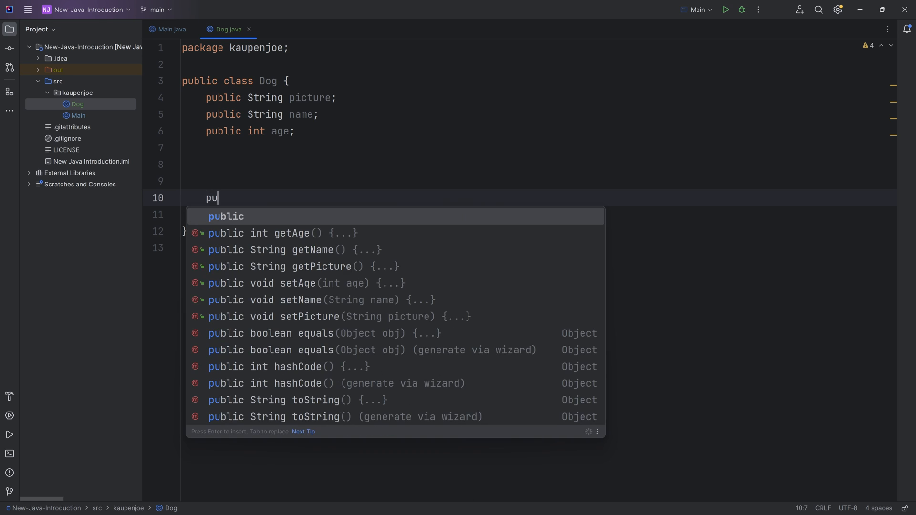
pyautogui.write('blic void birthday() {')
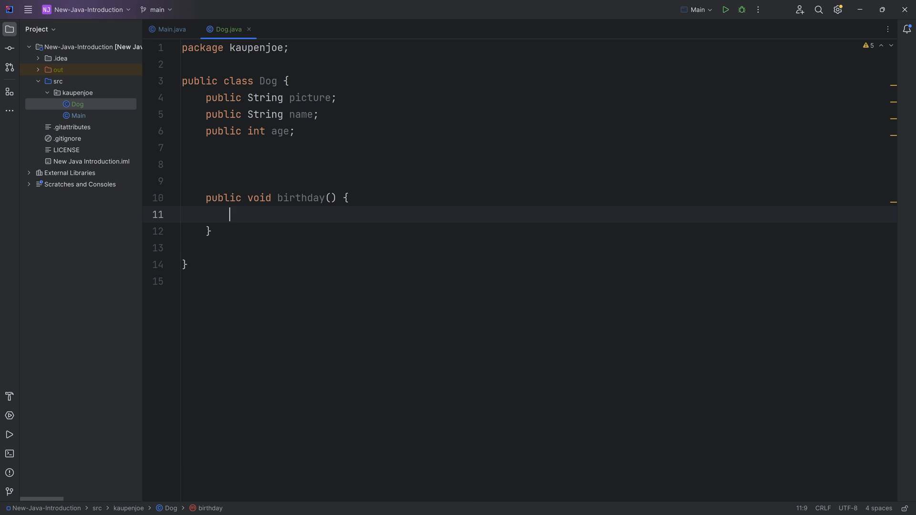
pyautogui.press('Backspace')
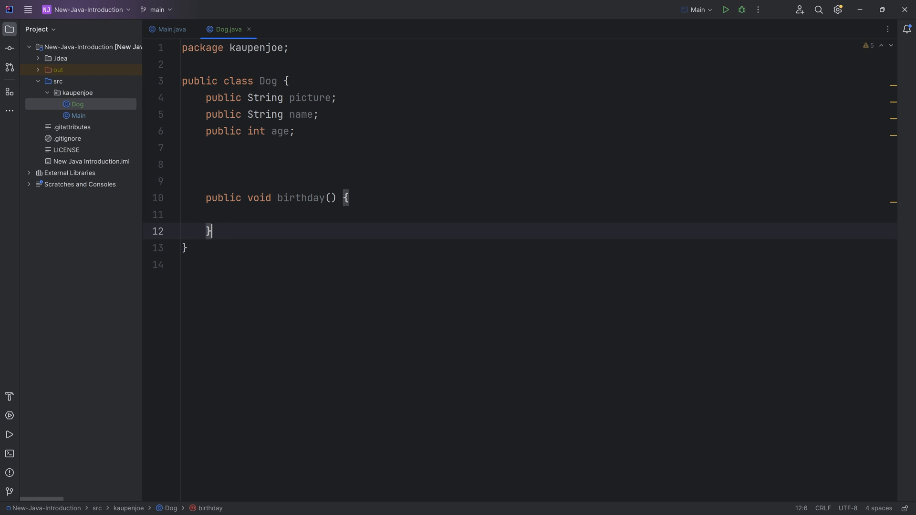
pyautogui.doubleClick(258, 197)
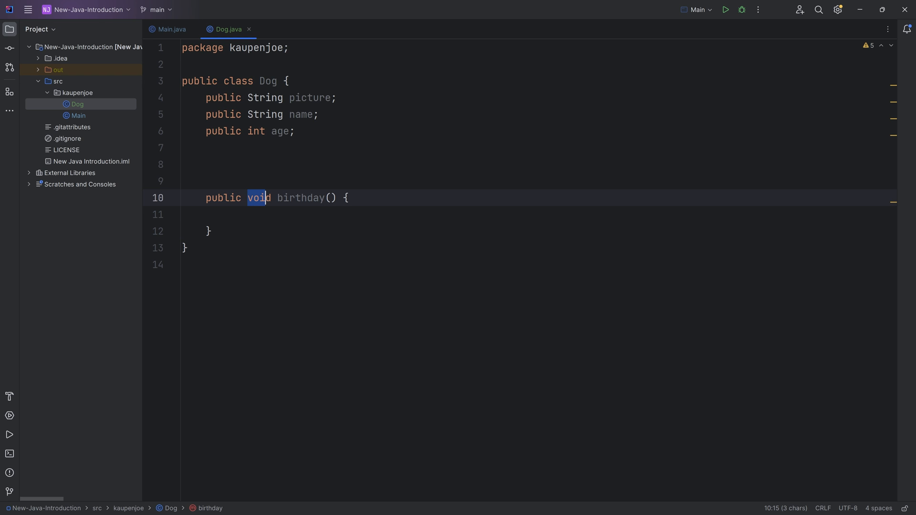
pyautogui.doubleClick(222, 198)
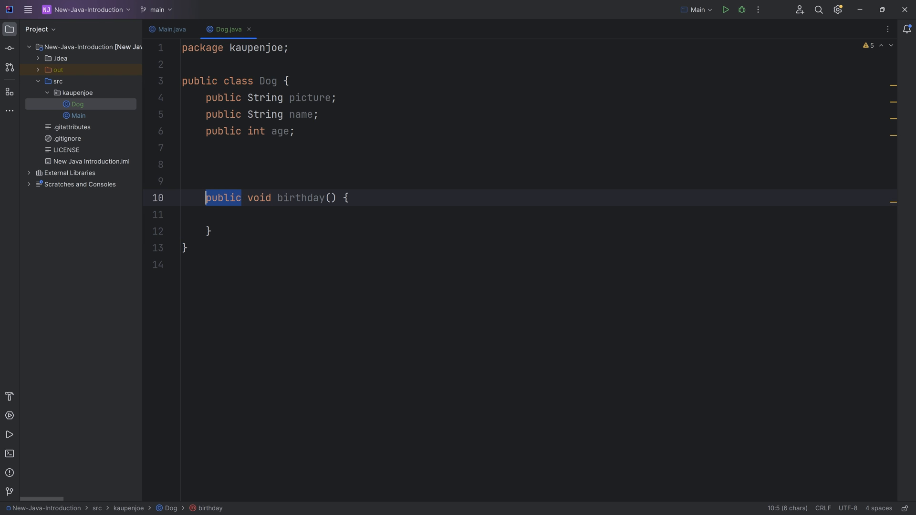
pyautogui.click(210, 198)
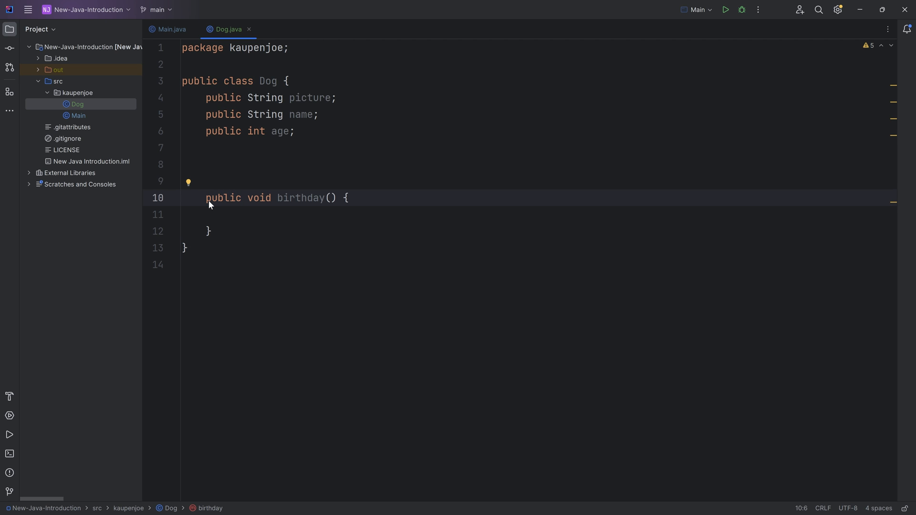
pyautogui.doubleClick(300, 198)
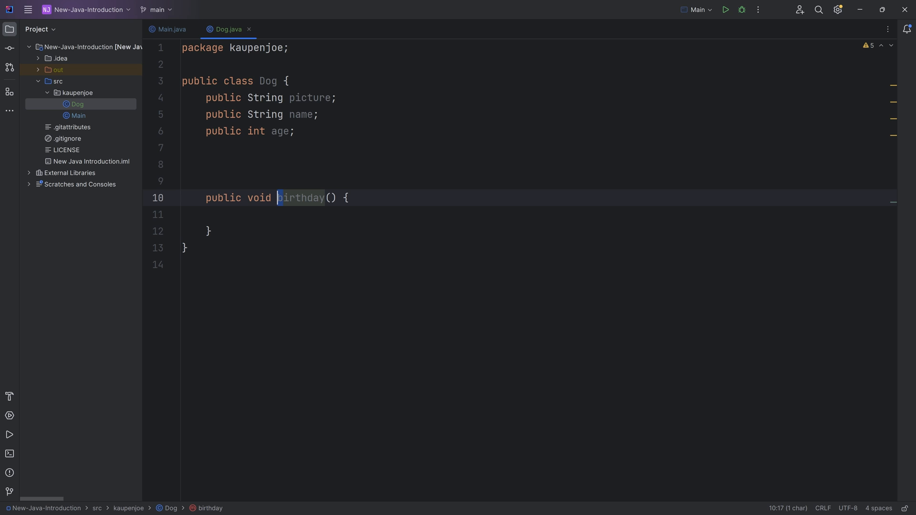
pyautogui.click(211, 231)
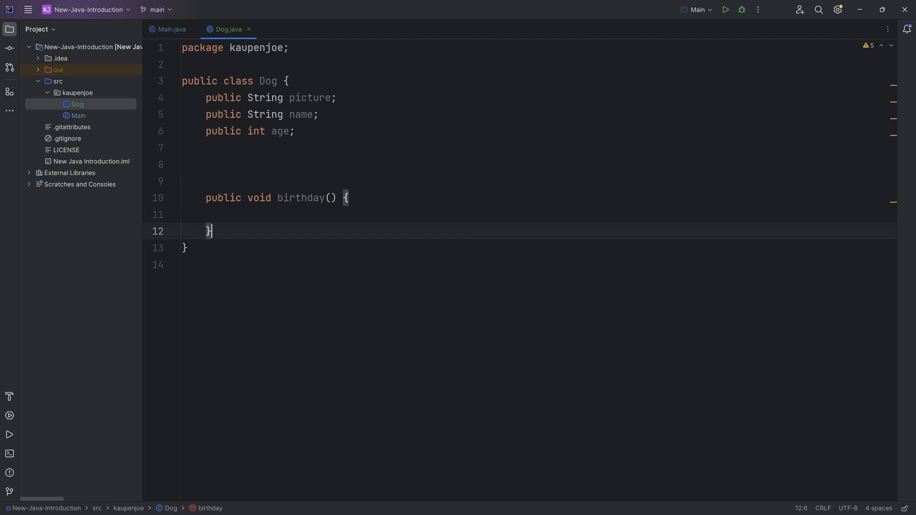
pyautogui.doubleClick(300, 197)
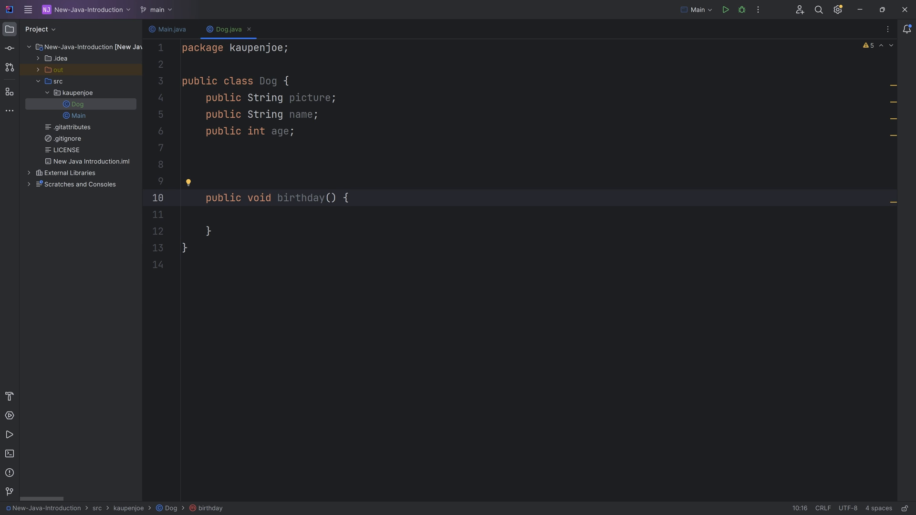
# Fill birthday() with age++; so it increments the age field.
pyautogui.write('Co')
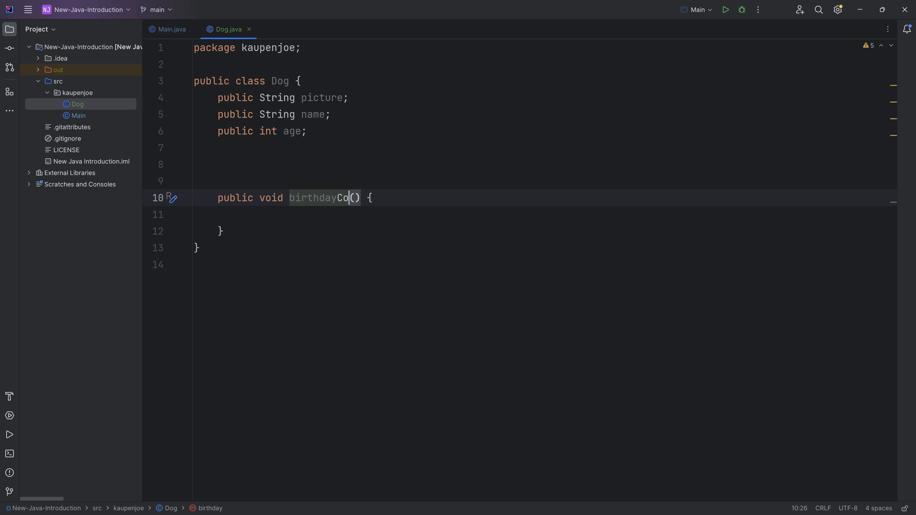
pyautogui.write('unt')
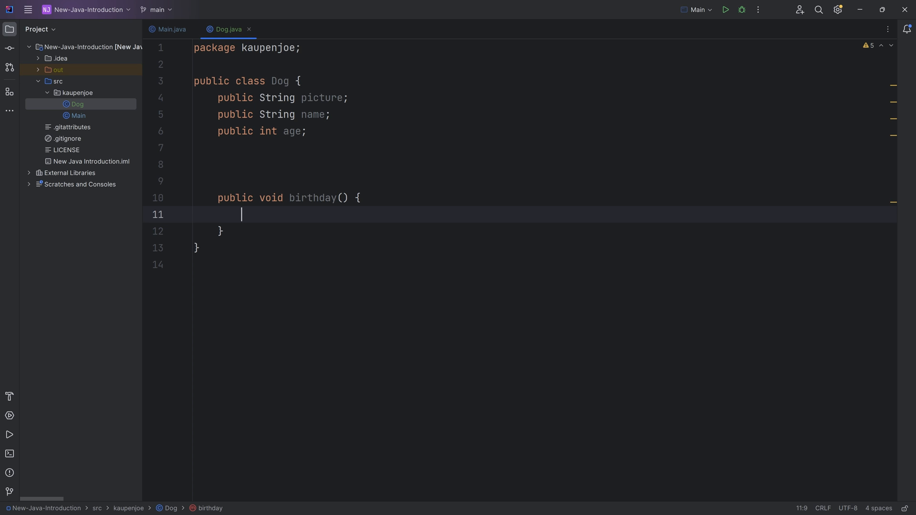
pyautogui.write('age++;')
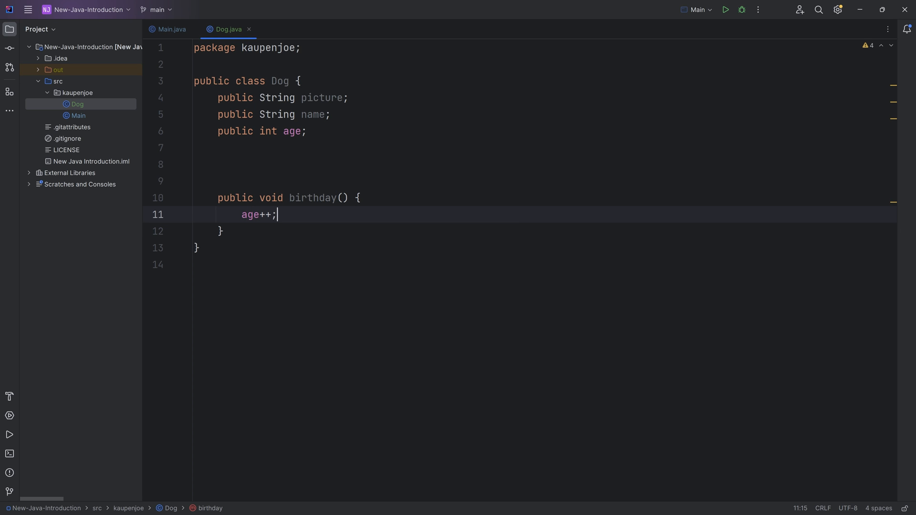
pyautogui.click(199, 181)
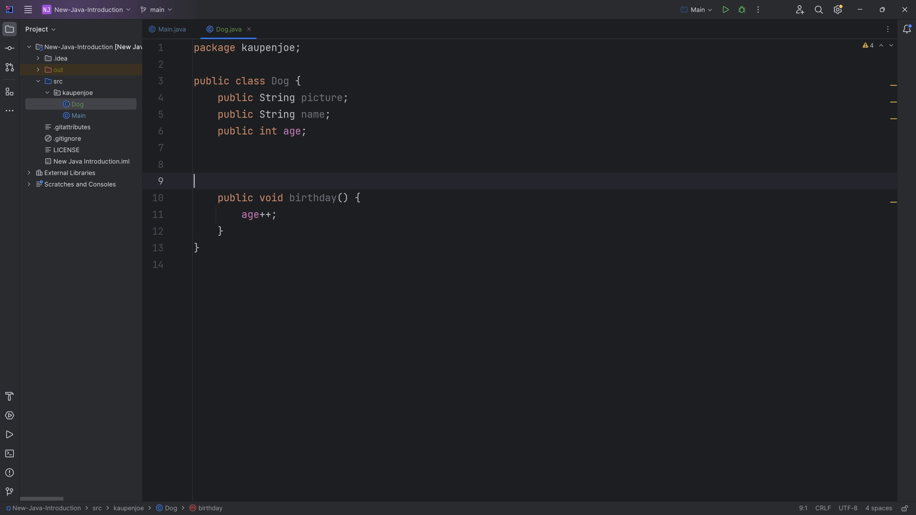
pyautogui.click(291, 131)
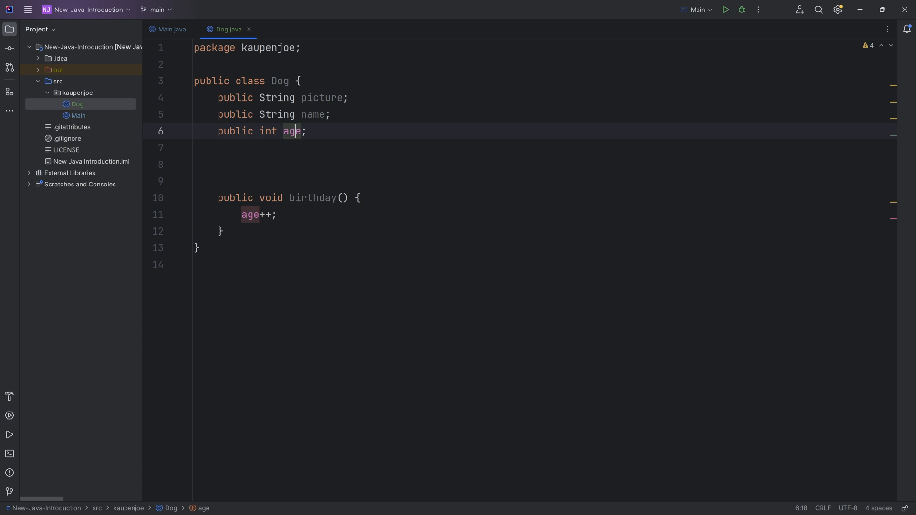
pyautogui.click(194, 164)
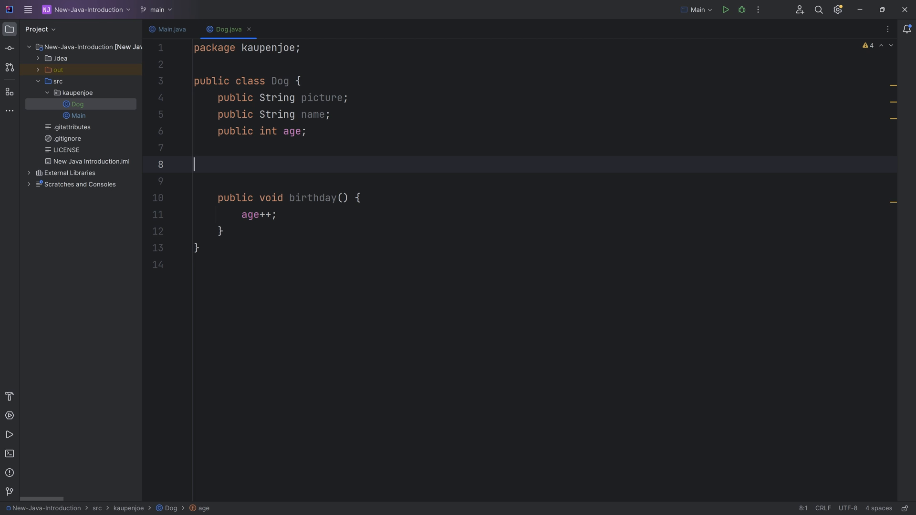
pyautogui.click(171, 29)
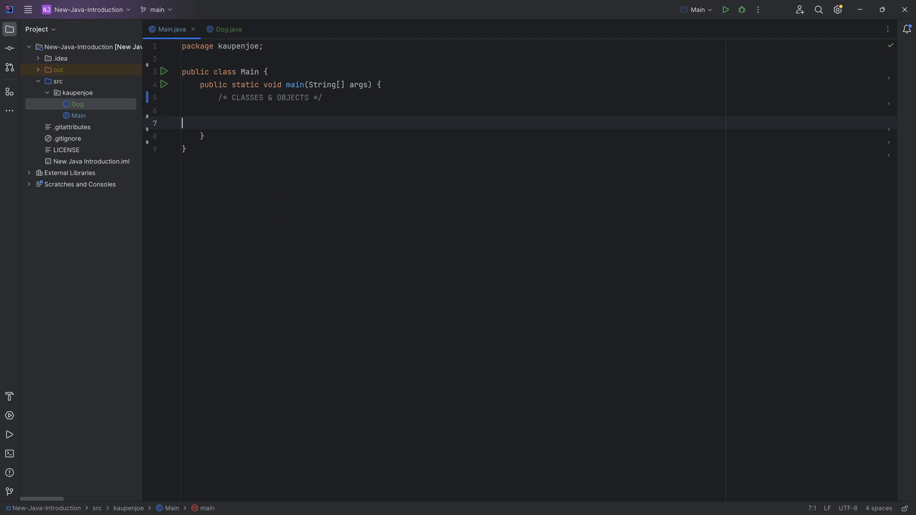
# In Main's main method, write Dog dog = new Dog(); using autocomplete.
pyautogui.write('Dog dog')
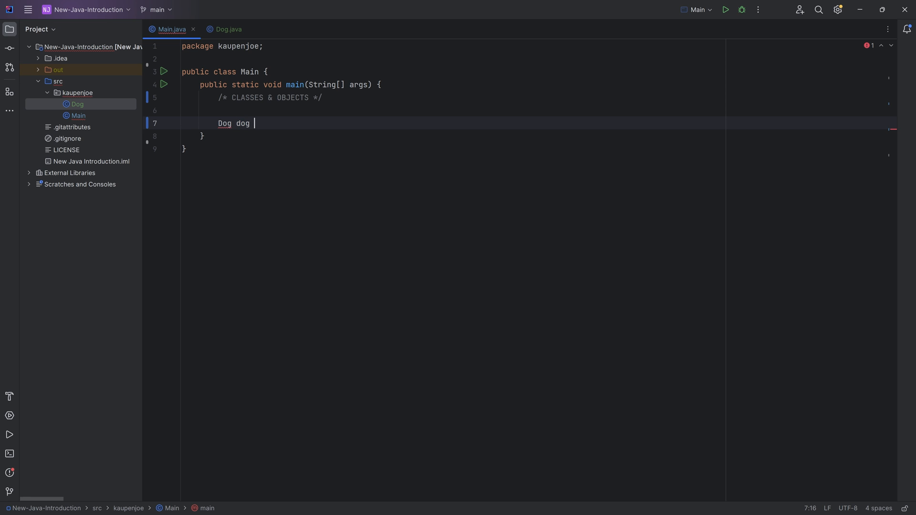
pyautogui.write('= new')
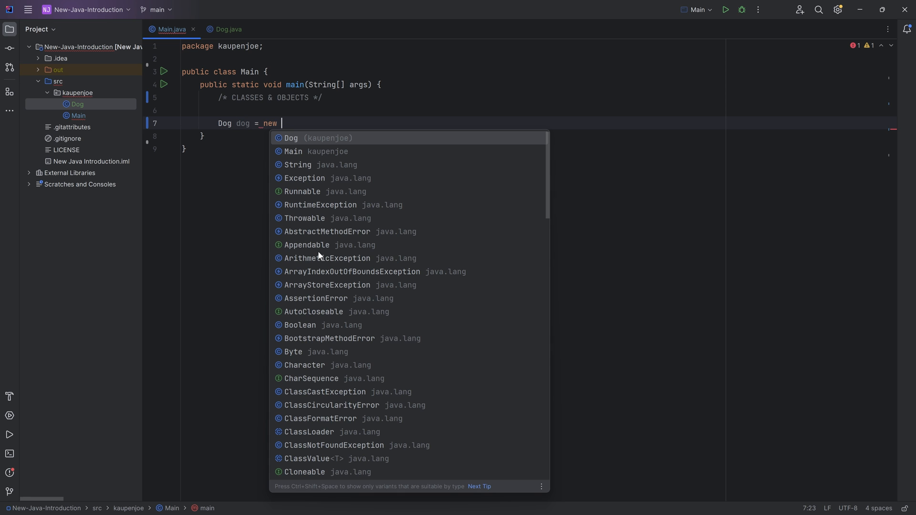
pyautogui.write('Dog();')
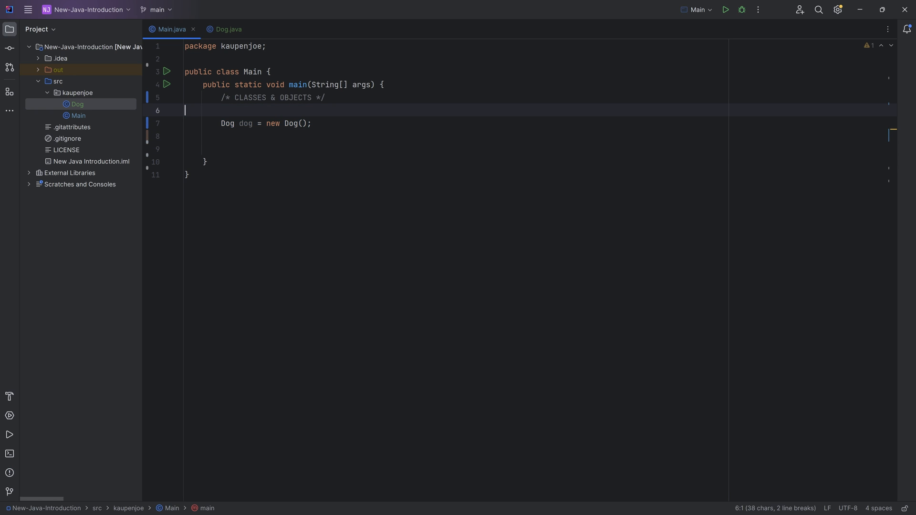
pyautogui.doubleClick(244, 123)
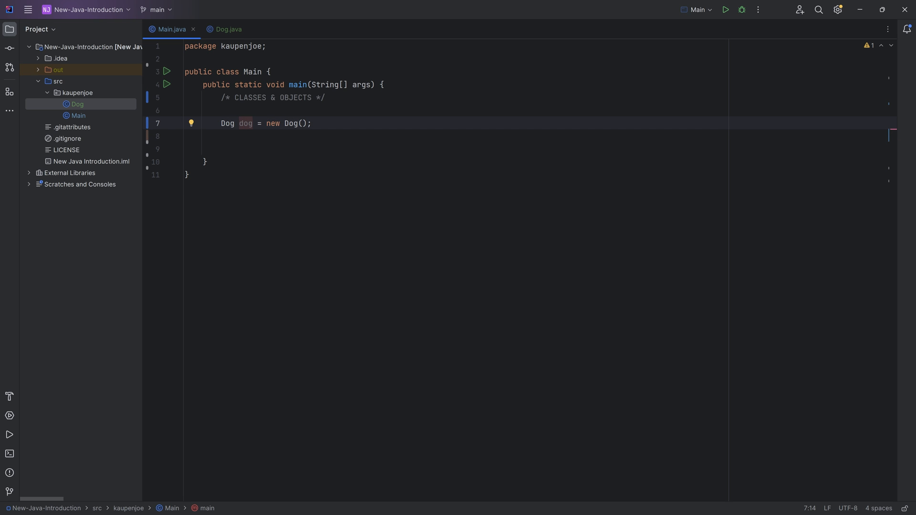
pyautogui.doubleClick(272, 123)
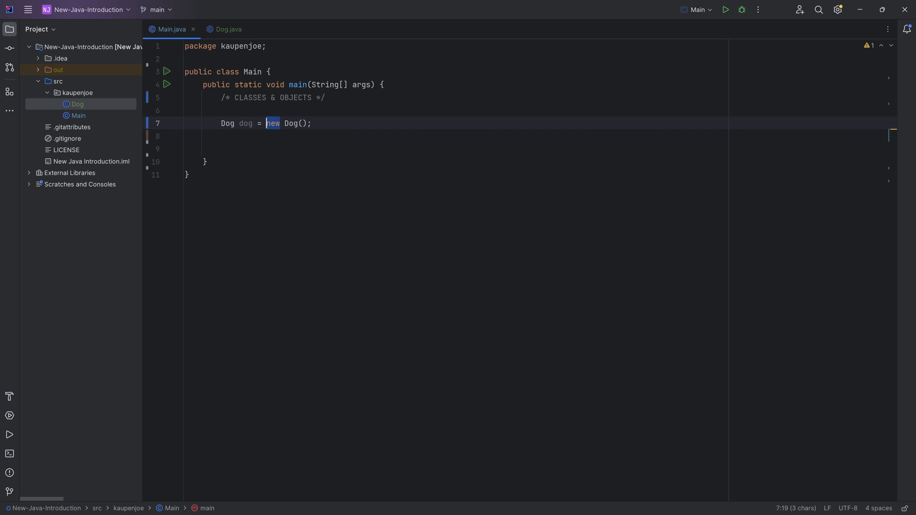
pyautogui.click(312, 123)
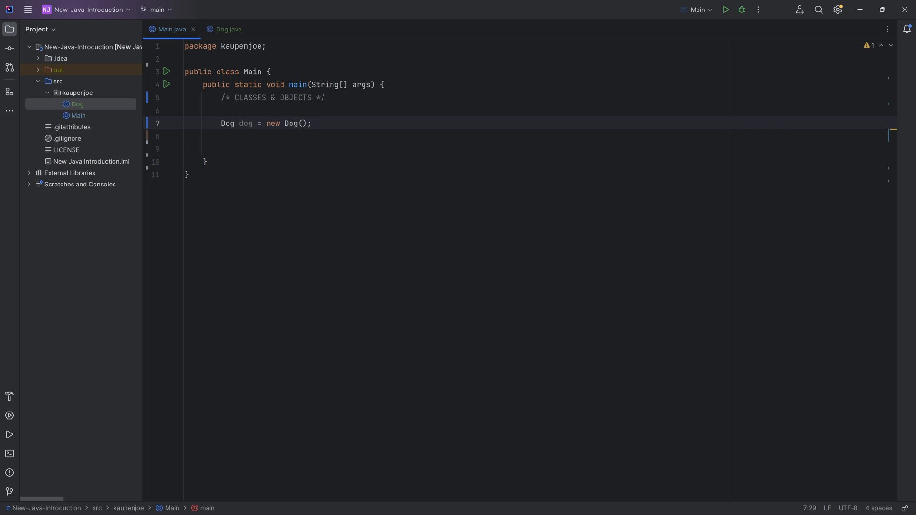
pyautogui.click(312, 123)
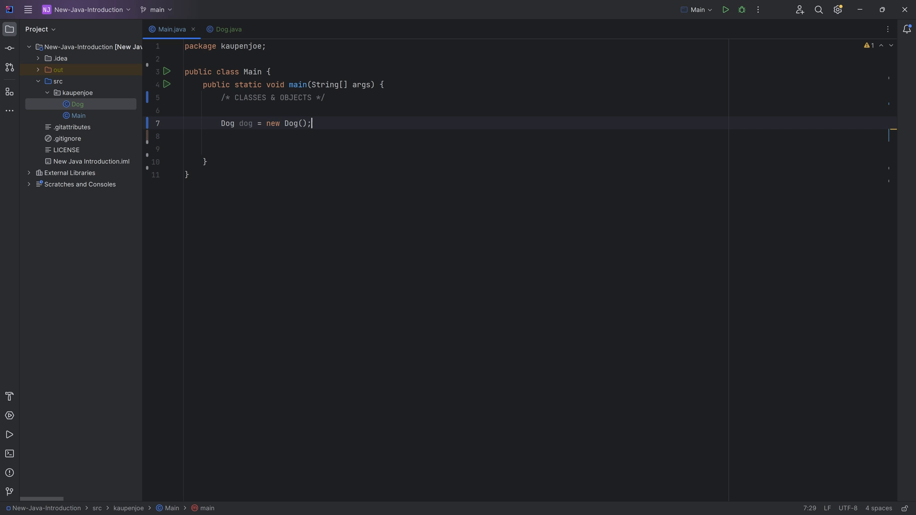
# In Dog.java add an empty public Dog() constructor with a // Default Constructor comment.
pyautogui.click(227, 29)
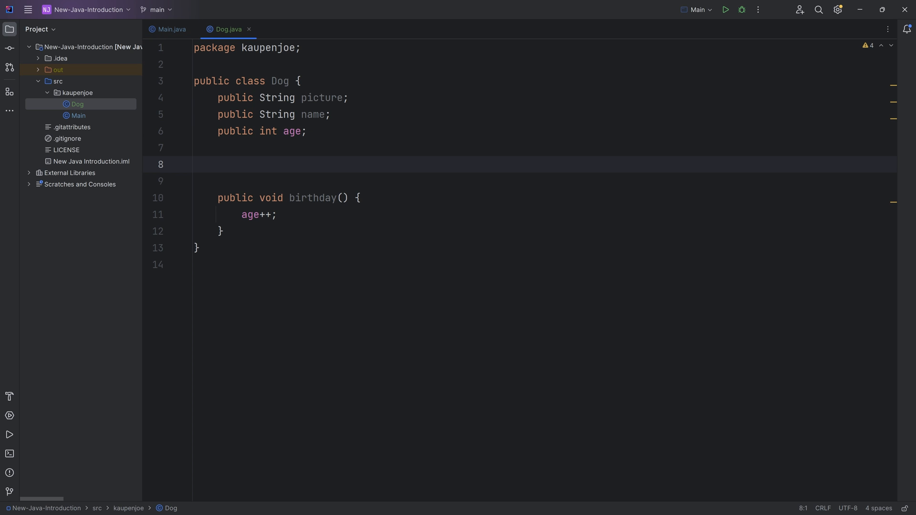
pyautogui.click(195, 164)
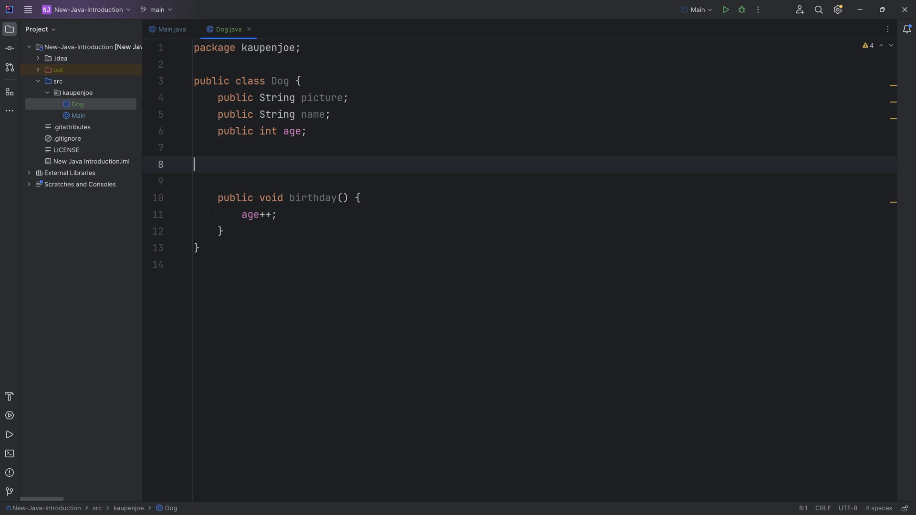
pyautogui.write('public Dog() {')
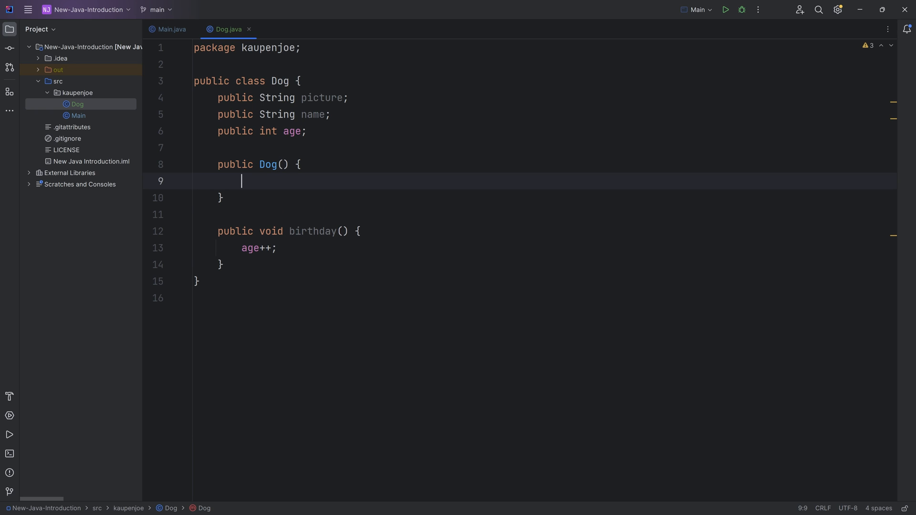
pyautogui.write('//')
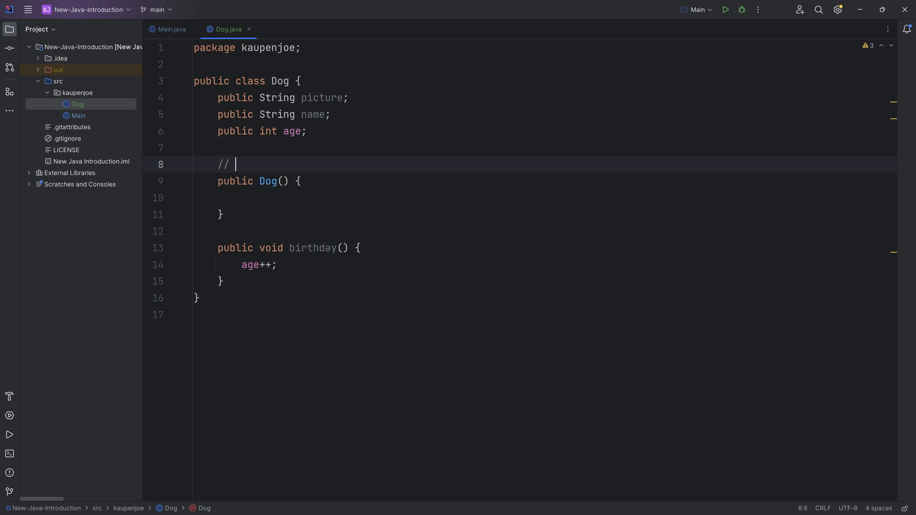
pyautogui.write('Default Constructor')
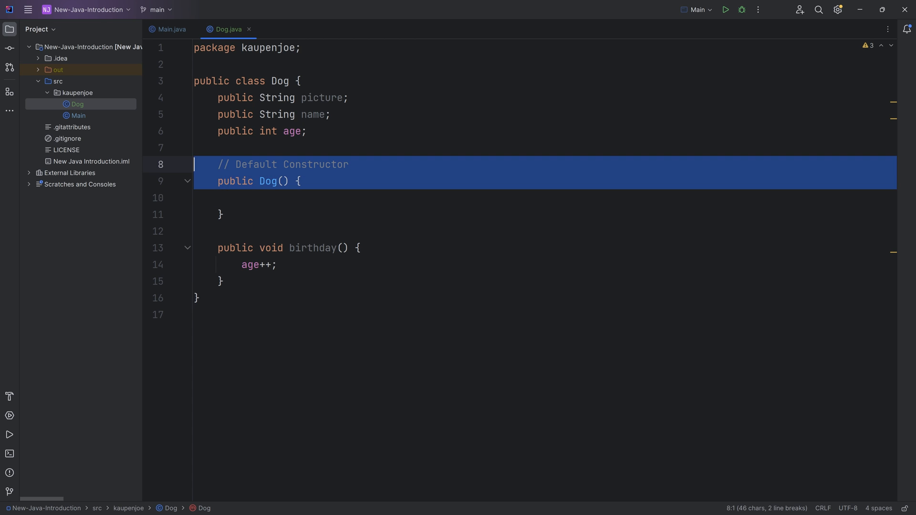
# Select the default constructor and comment it out.
pyautogui.click(263, 198)
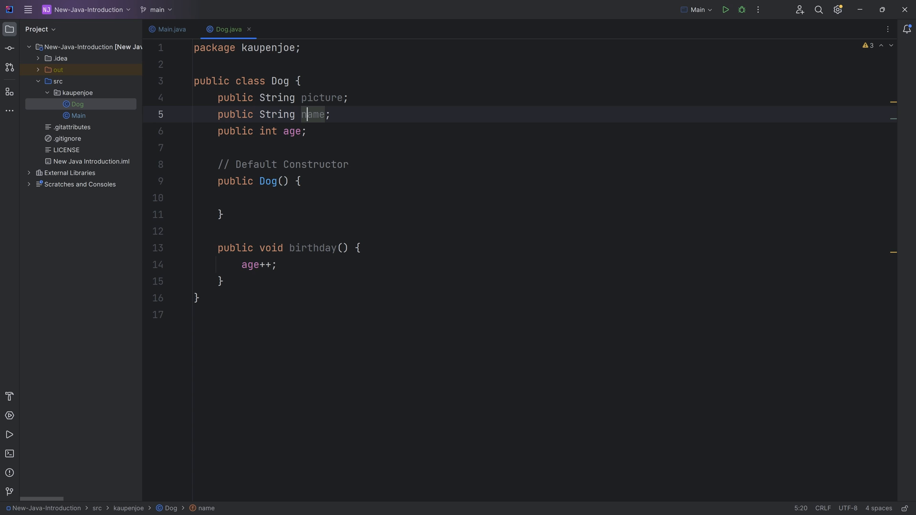
pyautogui.click(267, 198)
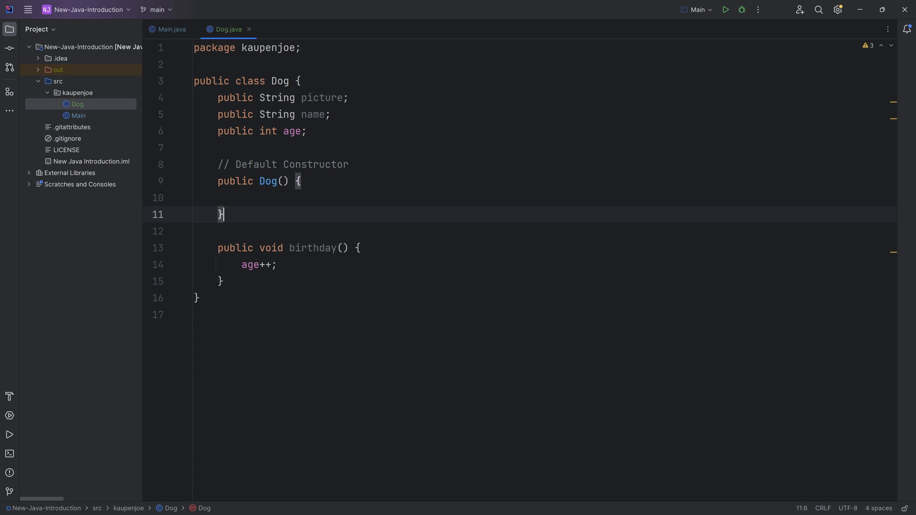
pyautogui.doubleClick(267, 180)
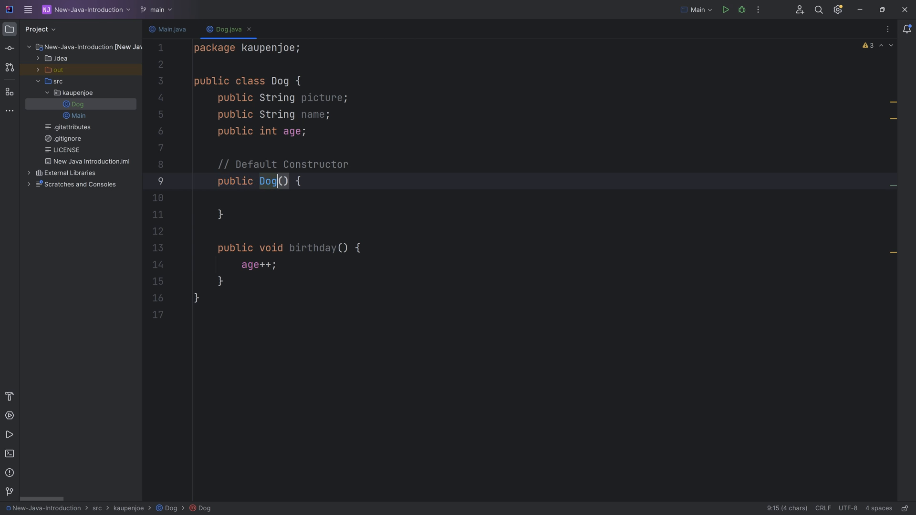
pyautogui.doubleClick(267, 181)
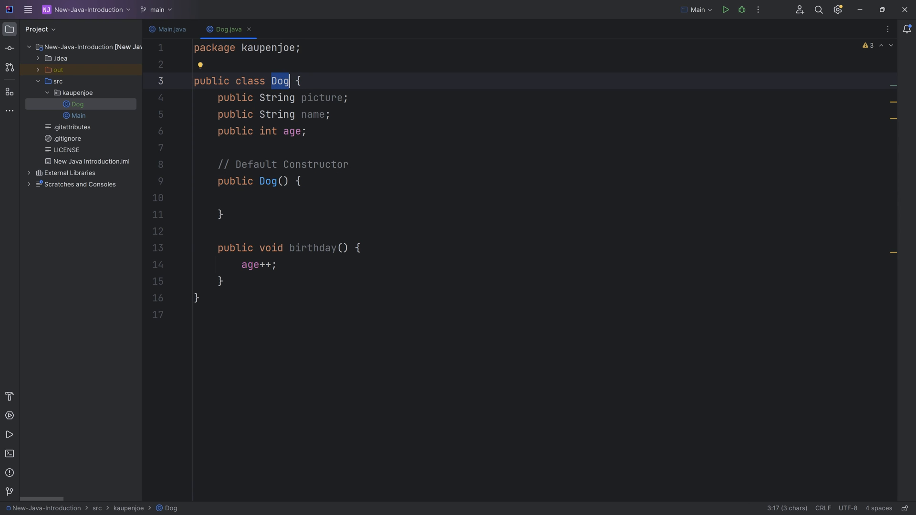
pyautogui.click(267, 181)
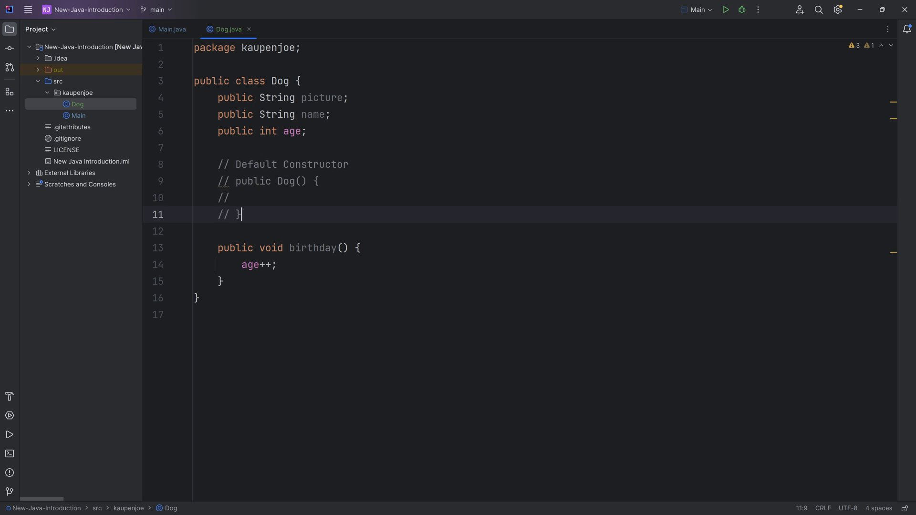
# Write public Dog(String picture, String name, int age) assigning this.picture, this.name and this.age.
pyautogui.press('Enter')
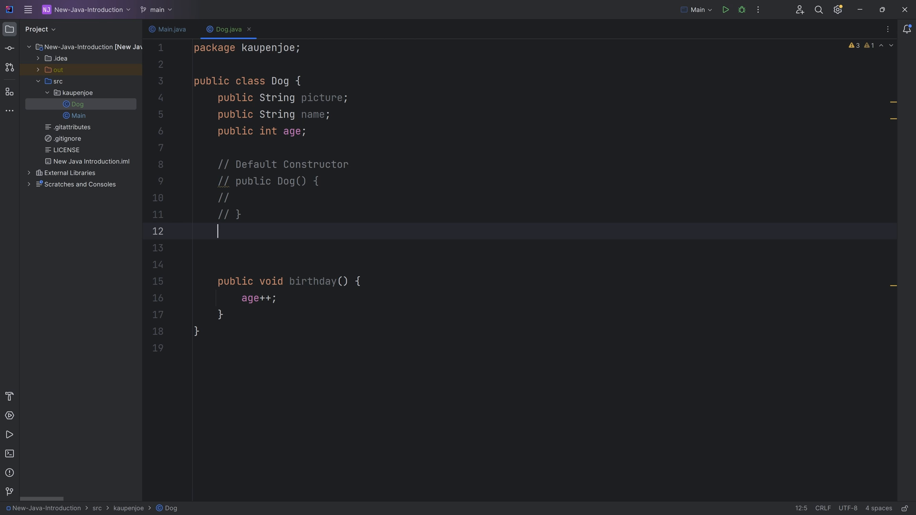
pyautogui.press('enter')
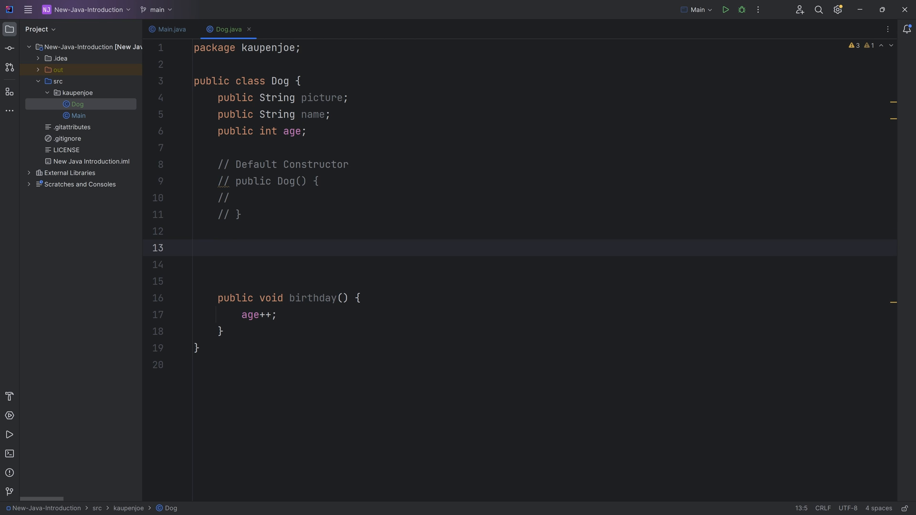
pyautogui.write('public Dog()')
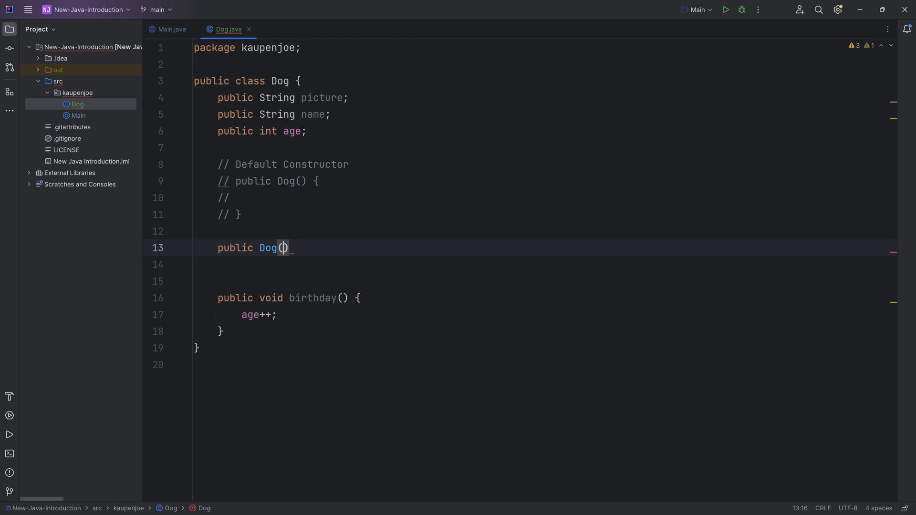
pyautogui.write('String name,')
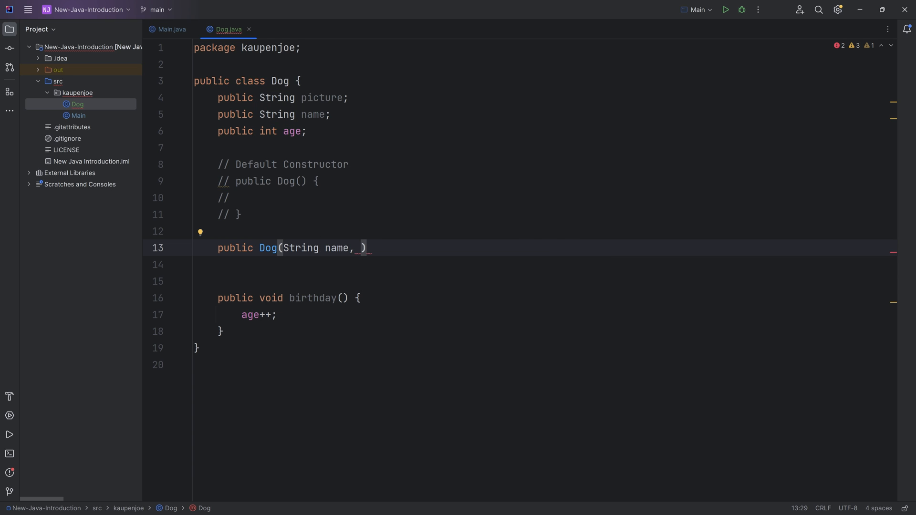
pyautogui.write('String n')
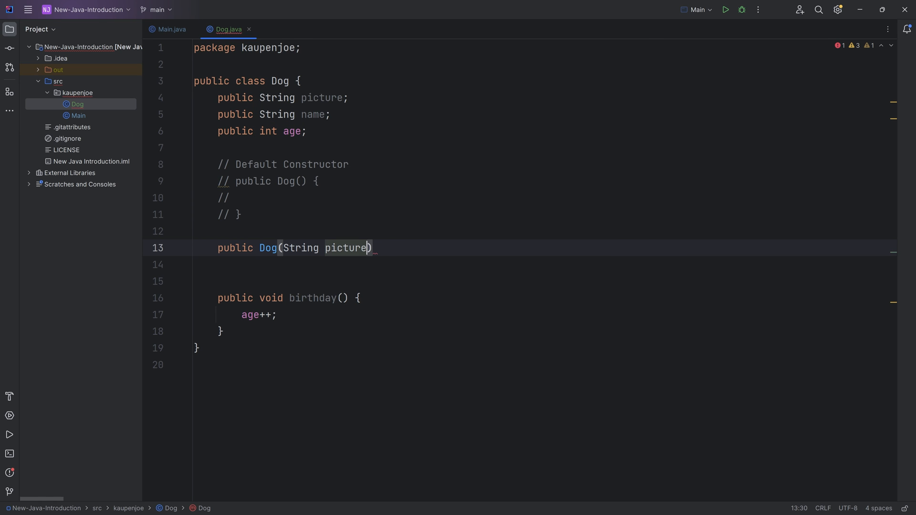
pyautogui.write(', String')
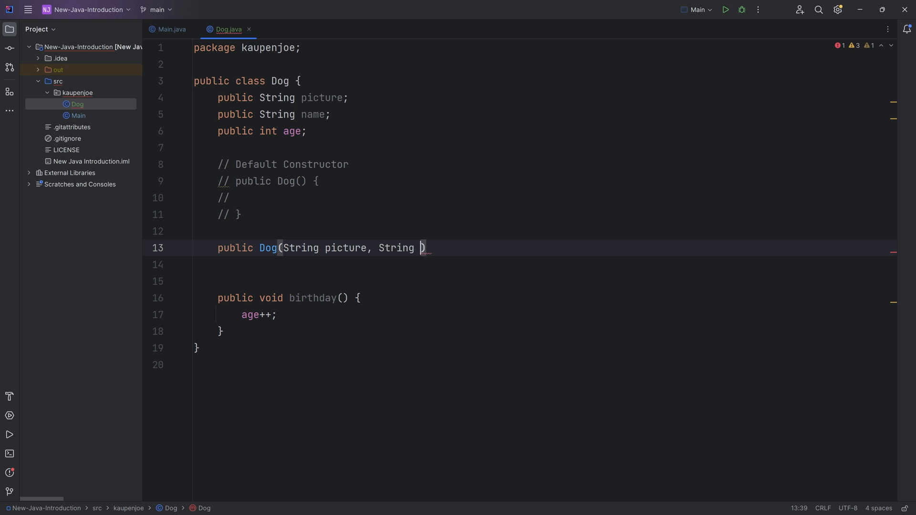
pyautogui.write('name, int age')
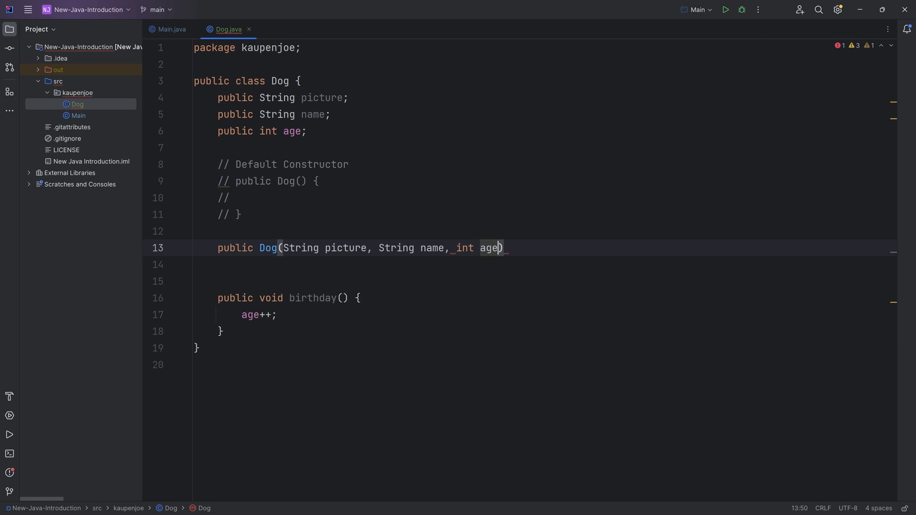
pyautogui.write('t')
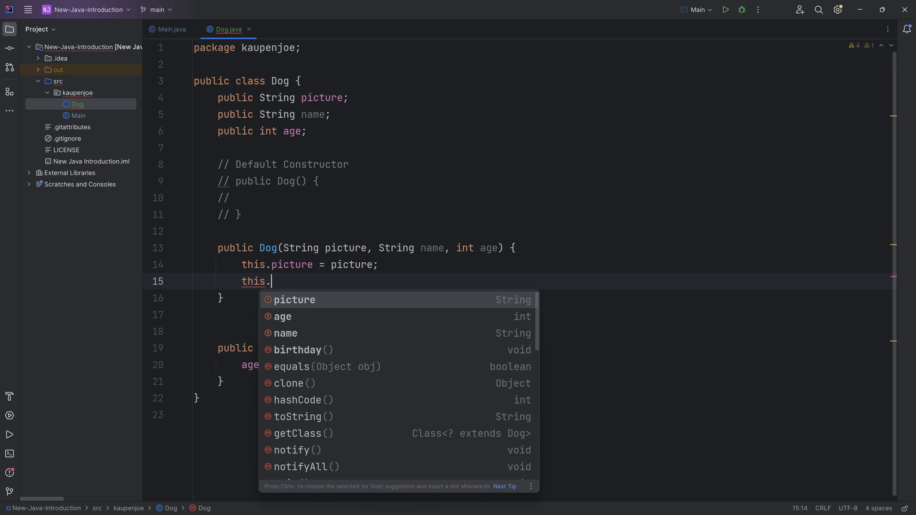
pyautogui.write('name = name')
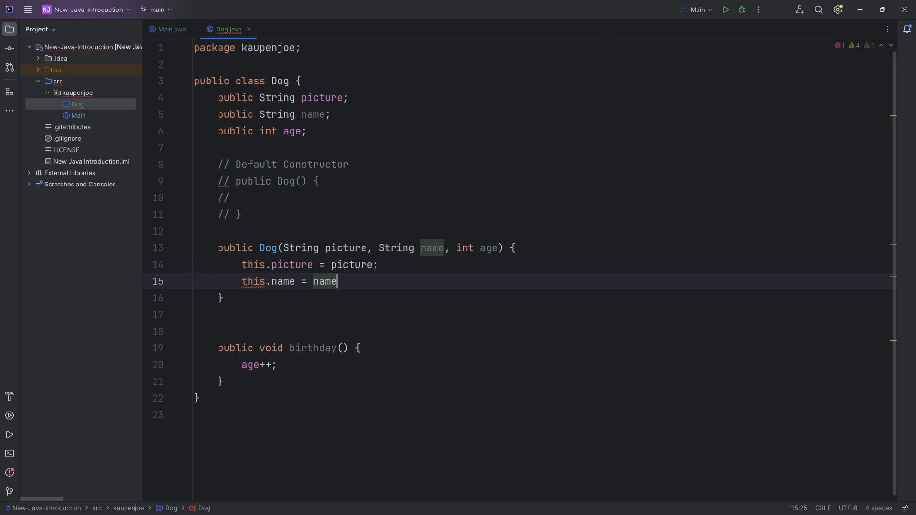
pyautogui.write(';')
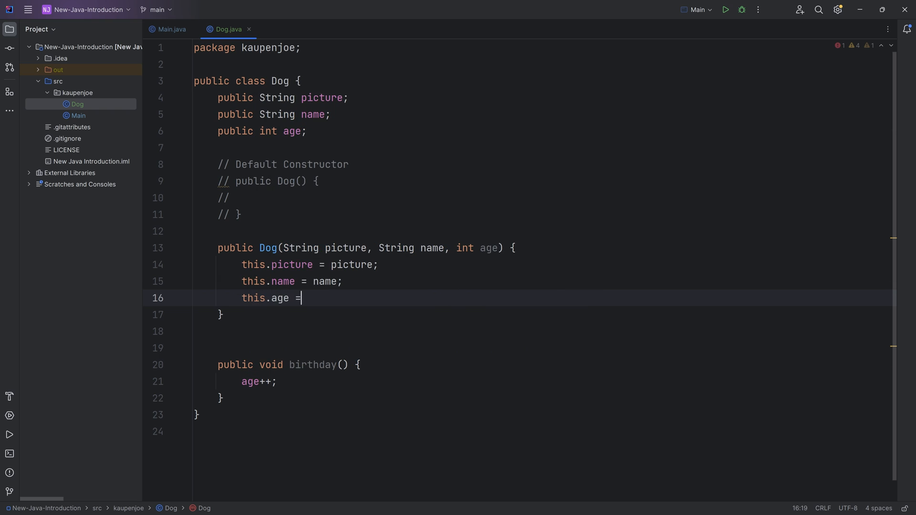
pyautogui.write('age;')
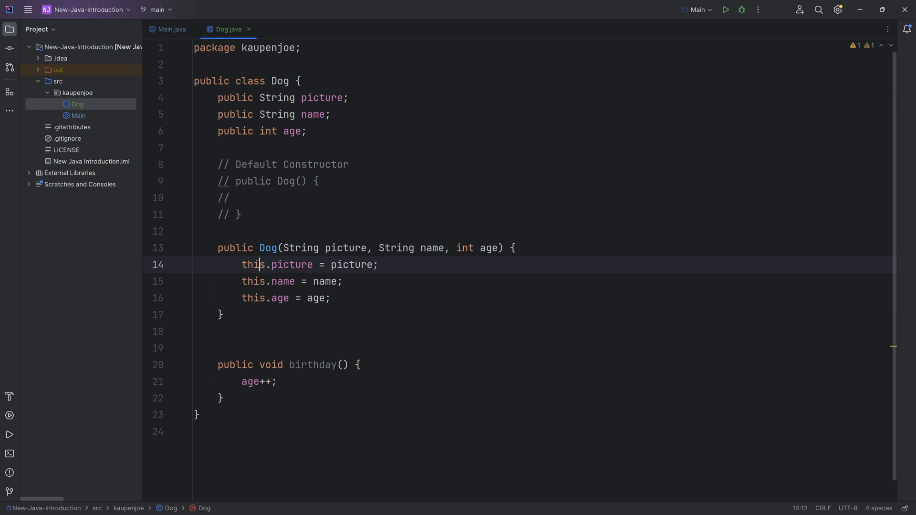
# Trace how this.picture in the constructor receives the picture parameter.
pyautogui.doubleClick(252, 265)
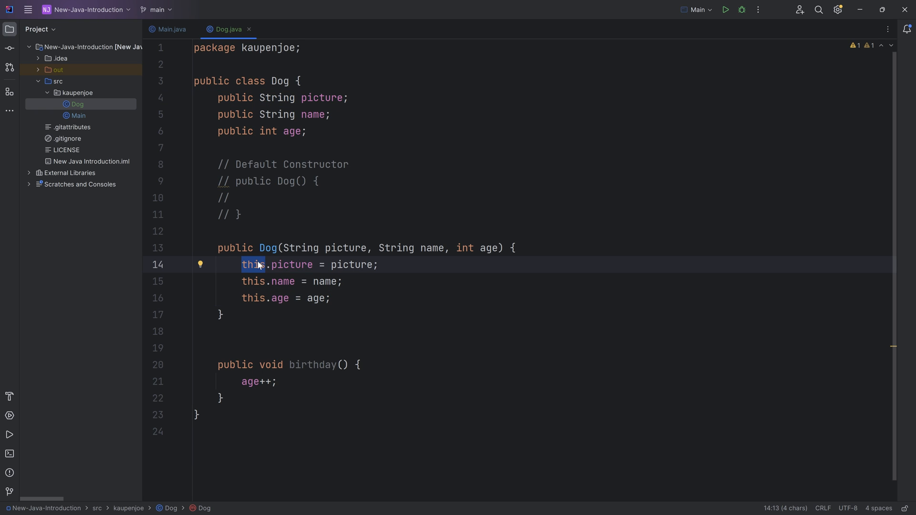
pyautogui.click(282, 97)
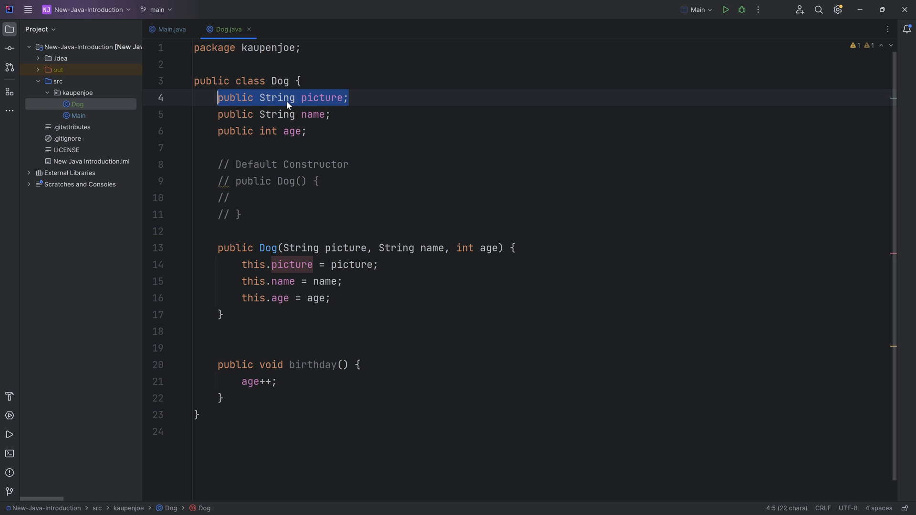
pyautogui.click(248, 264)
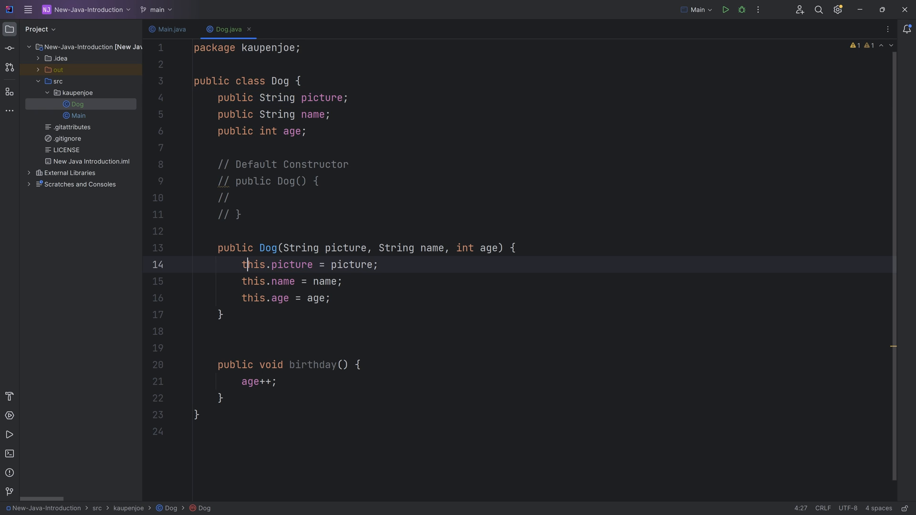
pyautogui.click(280, 81)
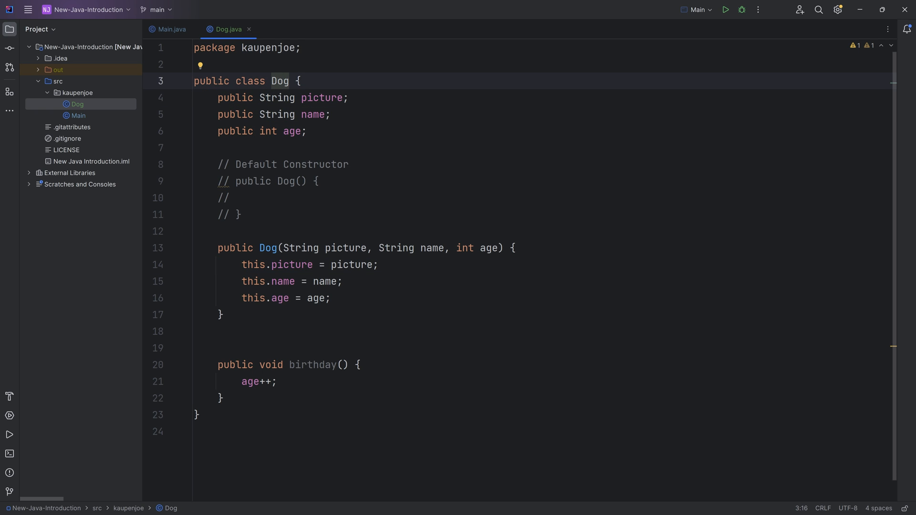
pyautogui.doubleClick(253, 263)
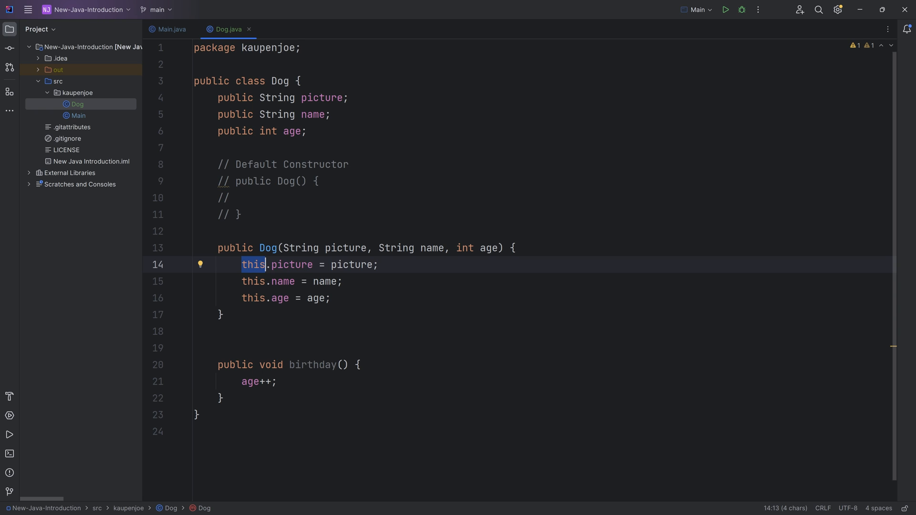
pyautogui.doubleClick(291, 264)
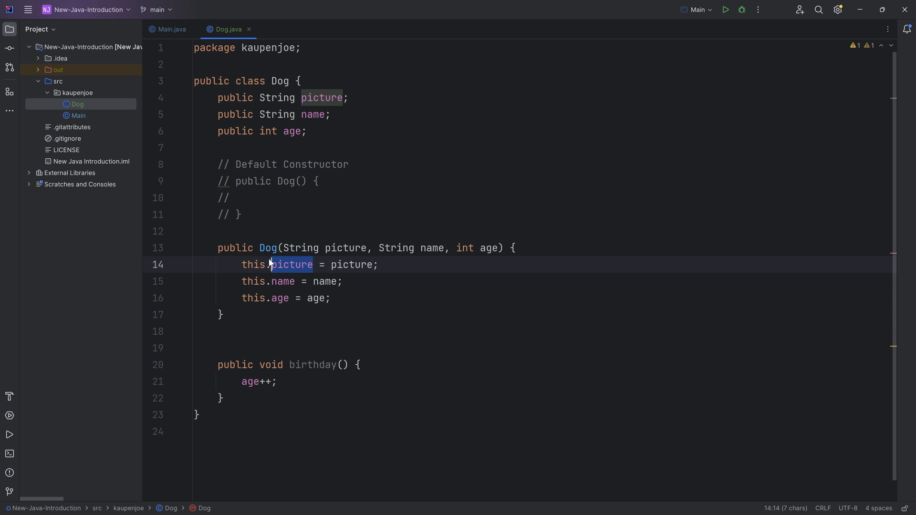
pyautogui.click(284, 264)
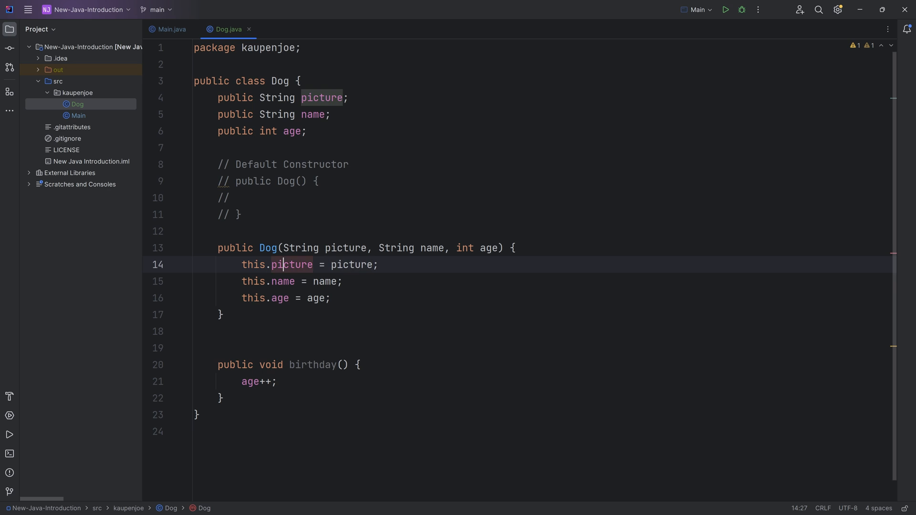
pyautogui.click(351, 264)
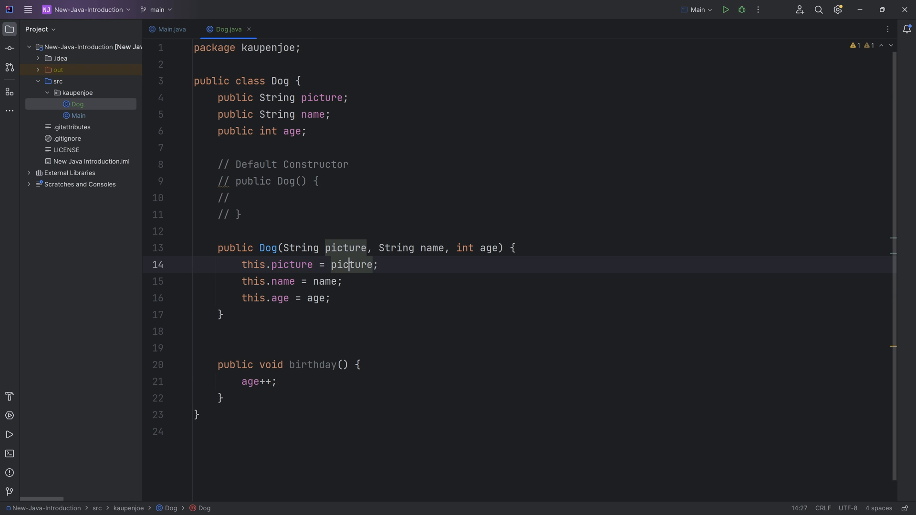
pyautogui.doubleClick(351, 264)
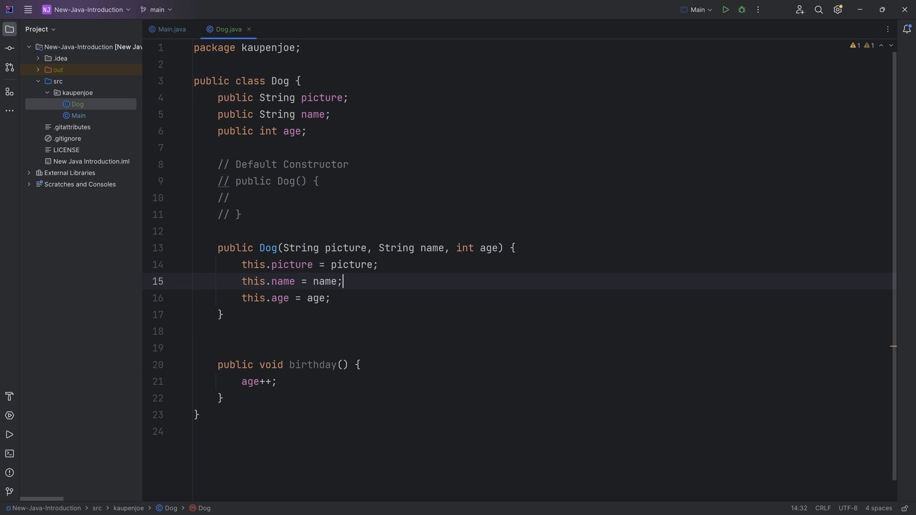
# Review the name and age assignments, delete the blank line, and return to Main.java.
pyautogui.click(429, 248)
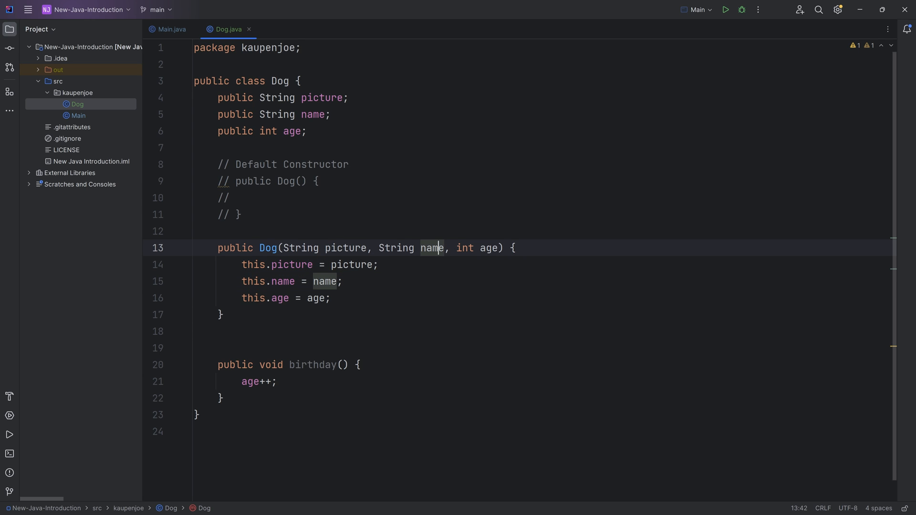
pyautogui.click(288, 131)
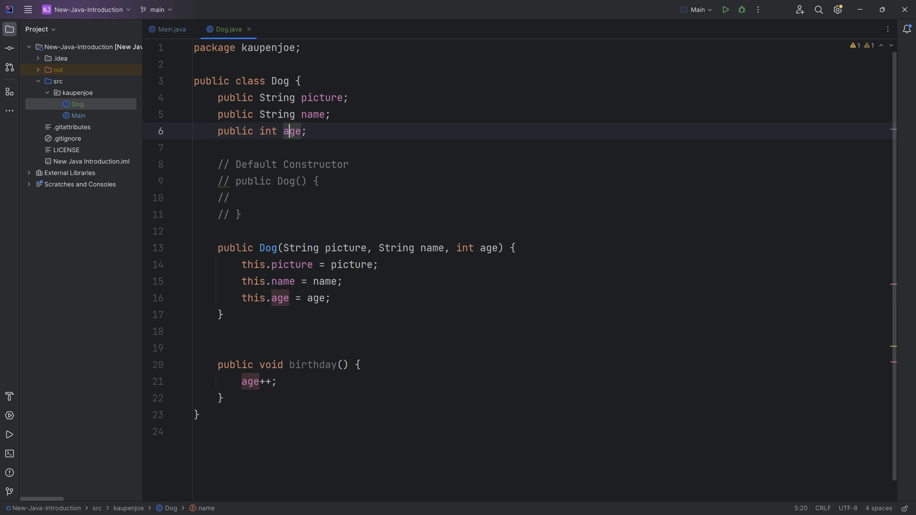
pyautogui.click(198, 332)
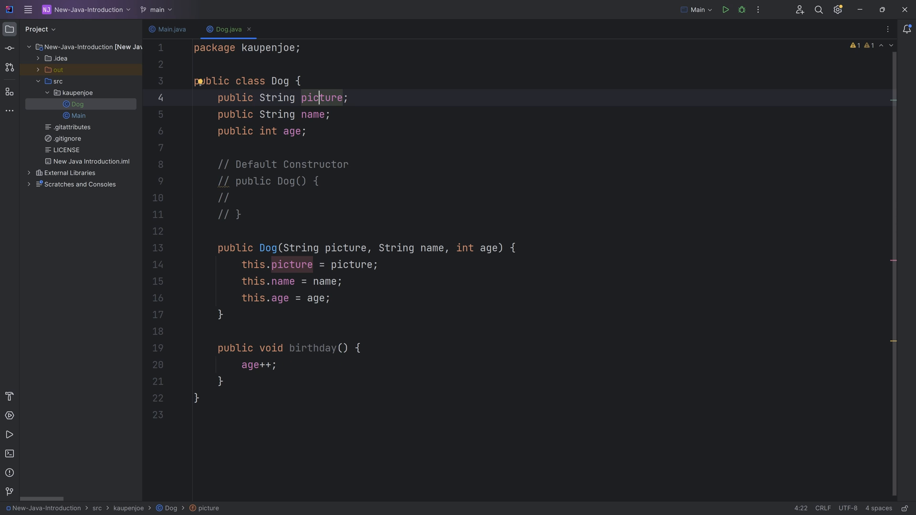
pyautogui.click(221, 314)
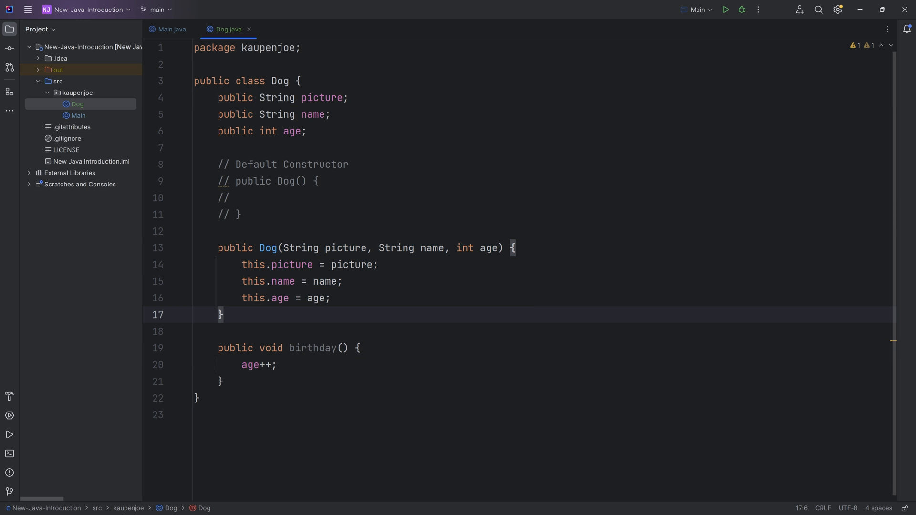
pyautogui.click(195, 230)
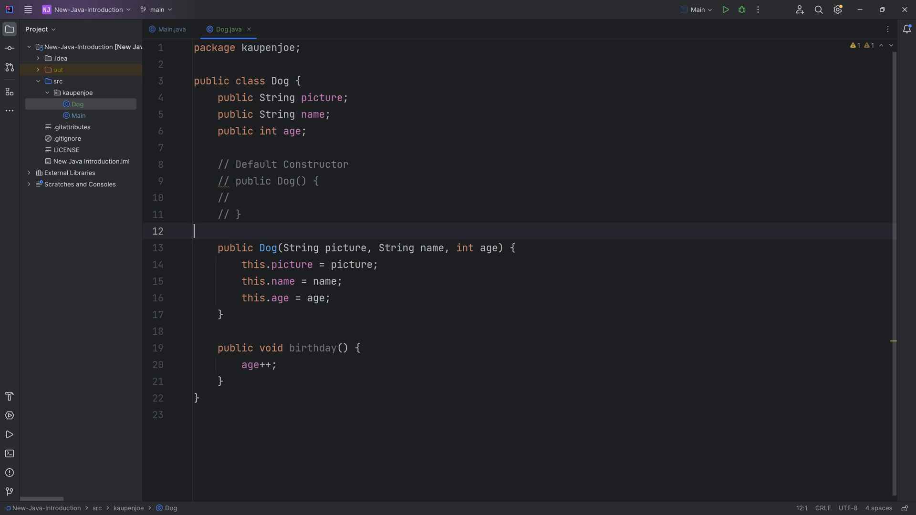
pyautogui.click(171, 29)
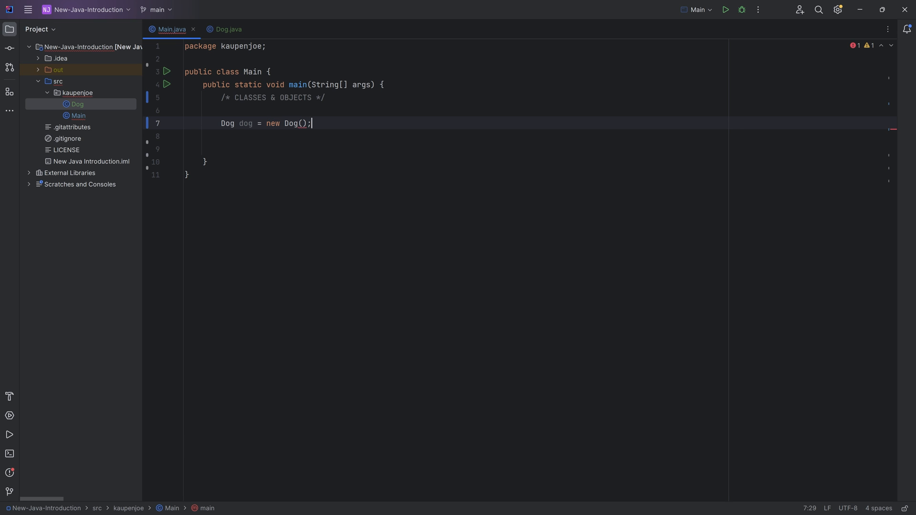
pyautogui.doubleClick(292, 123)
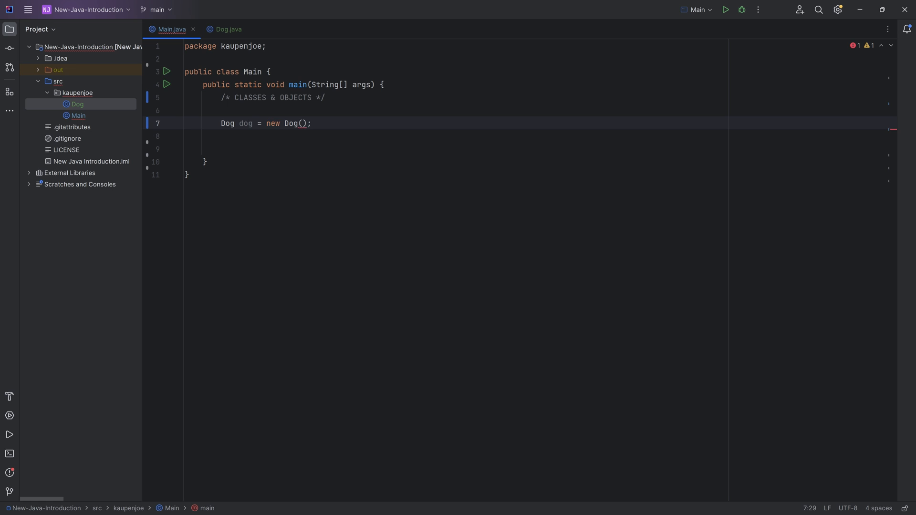
# Change the statement to Dog bengie = new Dog("bengie.png", "Bengie", 9);.
pyautogui.click(187, 136)
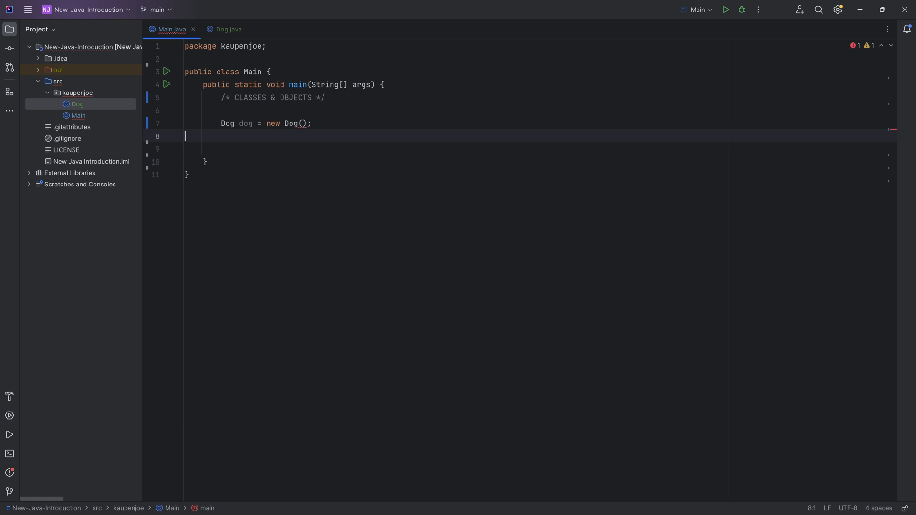
pyautogui.click(301, 123)
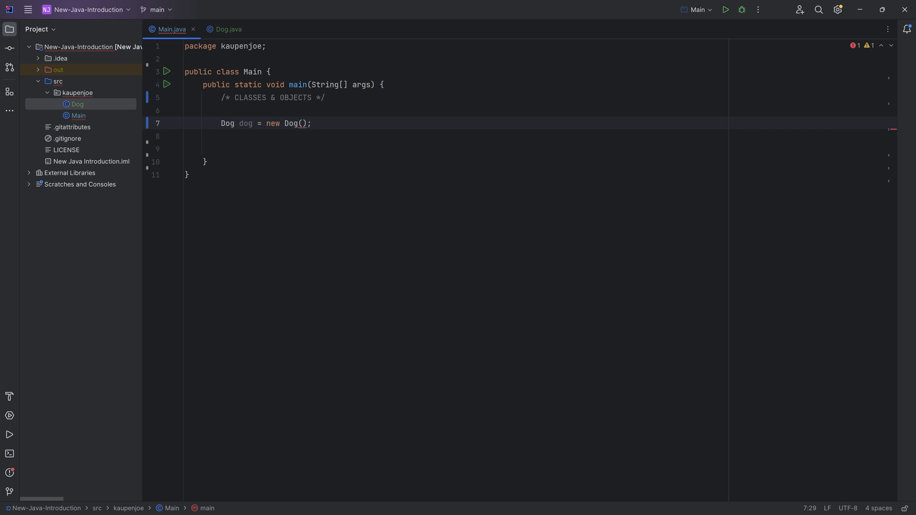
pyautogui.write('begn')
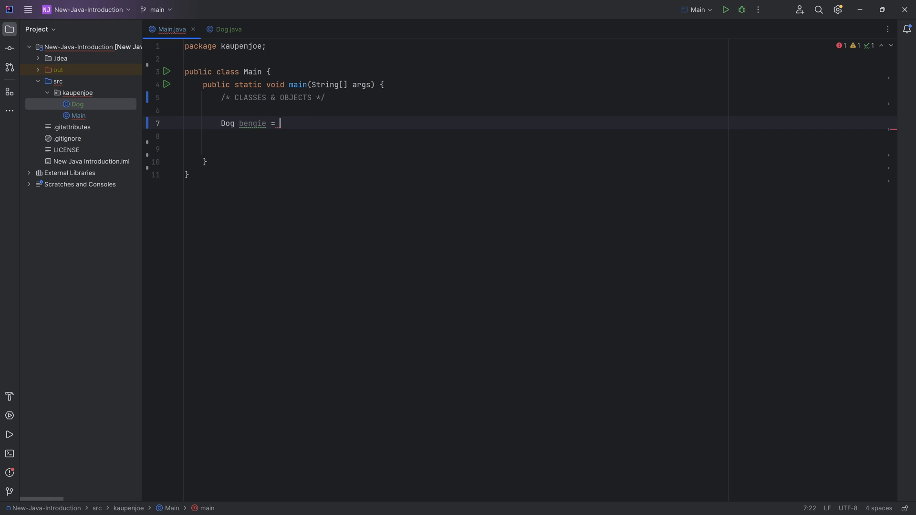
pyautogui.write('new Dog()')
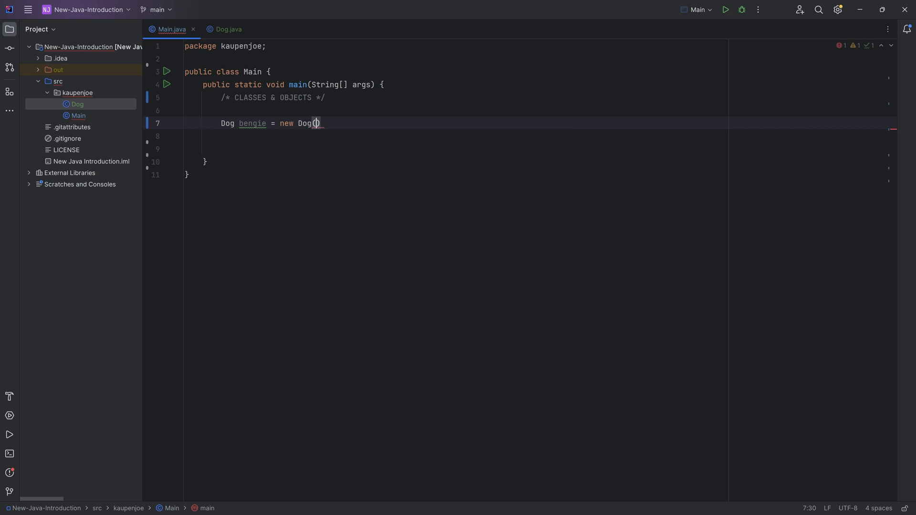
pyautogui.write('"bengie.png", "Bengie", 9')
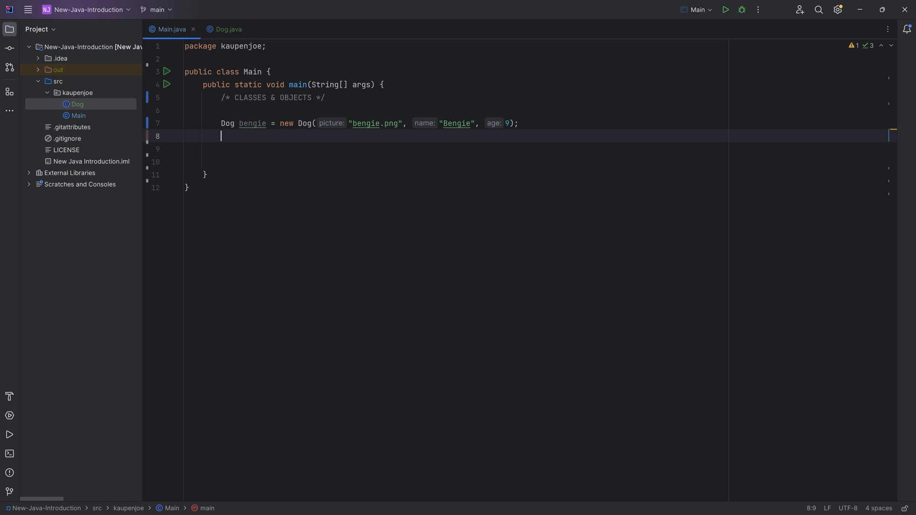
# Add Dog jeremy = new Dog("jeremy.png", "Jeremy", 7);.
pyautogui.write('Dog jer')
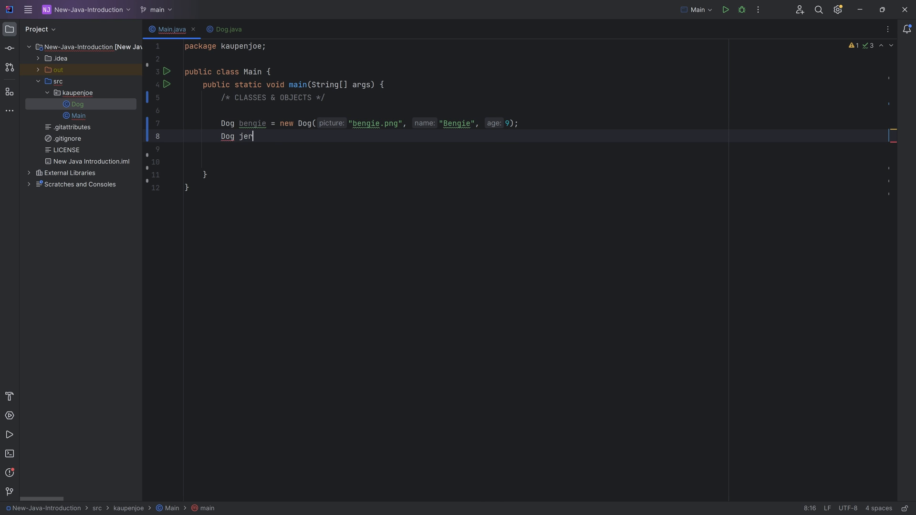
pyautogui.write('emy = new Dog()')
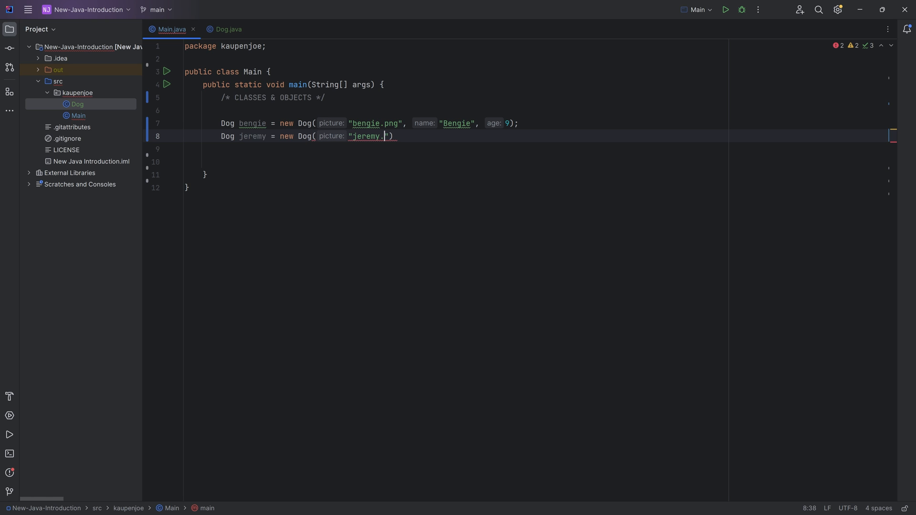
pyautogui.write('png", name: "Jen')
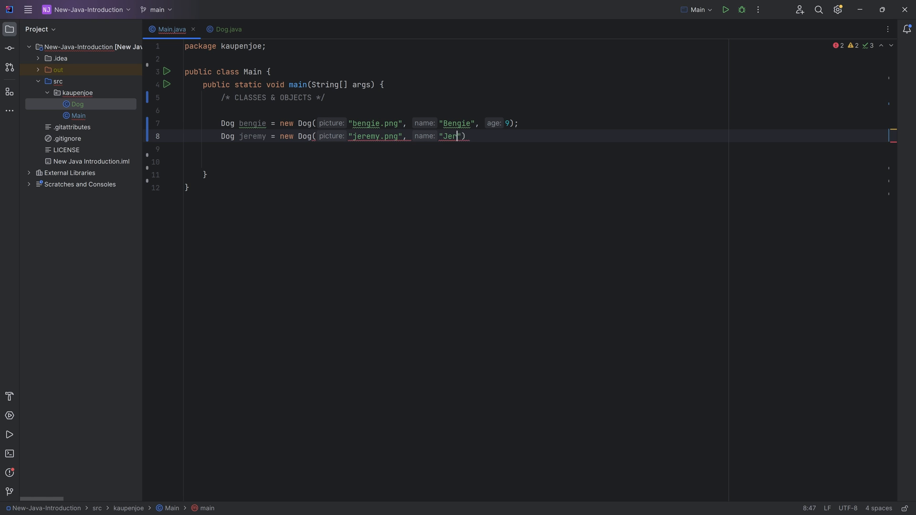
pyautogui.write('emy", 7')
pyautogui.click(456, 162)
pyautogui.write('System.out.println("Bengie age " +);')
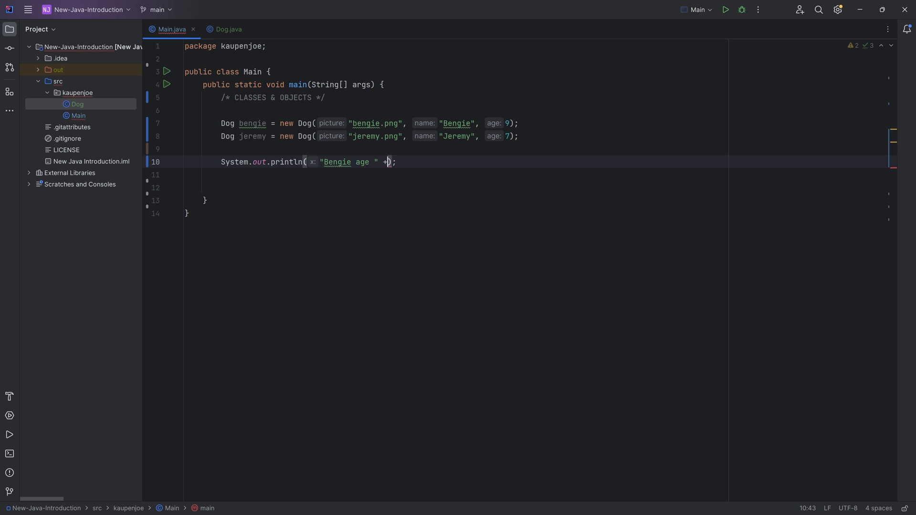
# Type bengie. after "Bengie age " + to print bengie.age.
pyautogui.write('bengie.')
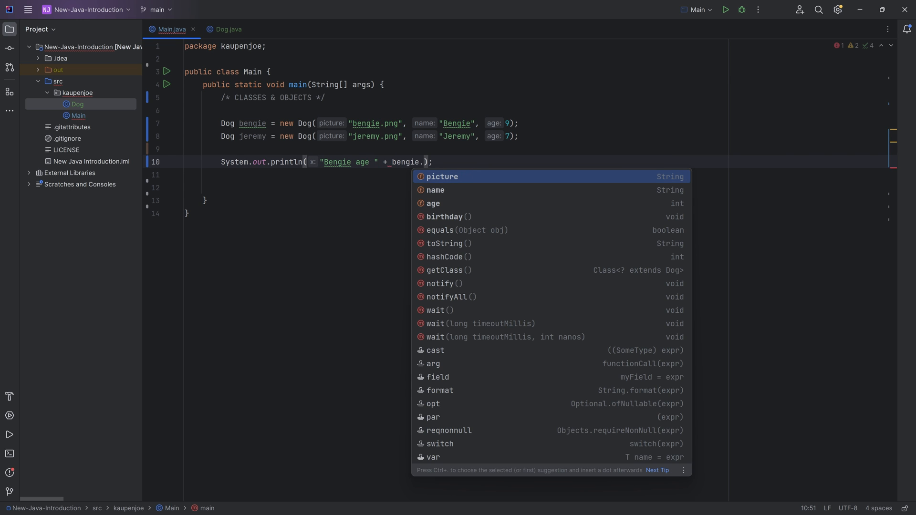
pyautogui.moveTo(423, 183)
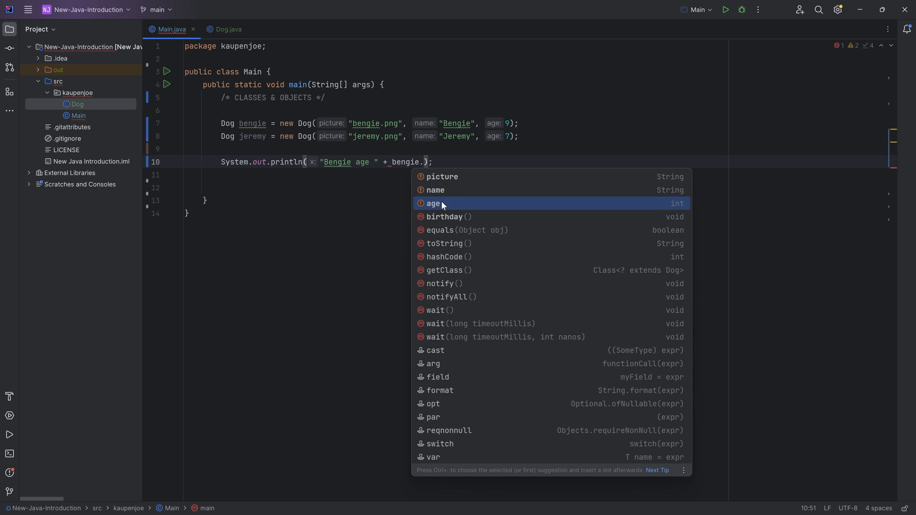
pyautogui.moveTo(439, 225)
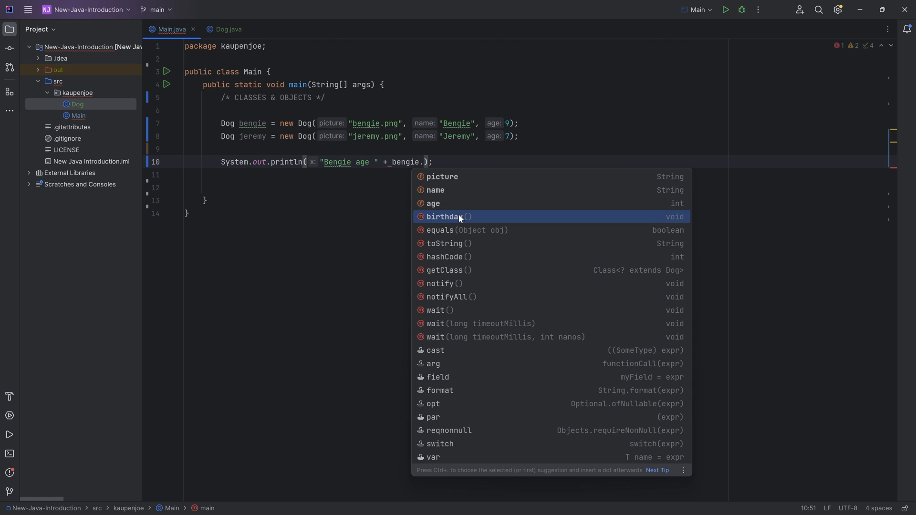
pyautogui.moveTo(472, 328)
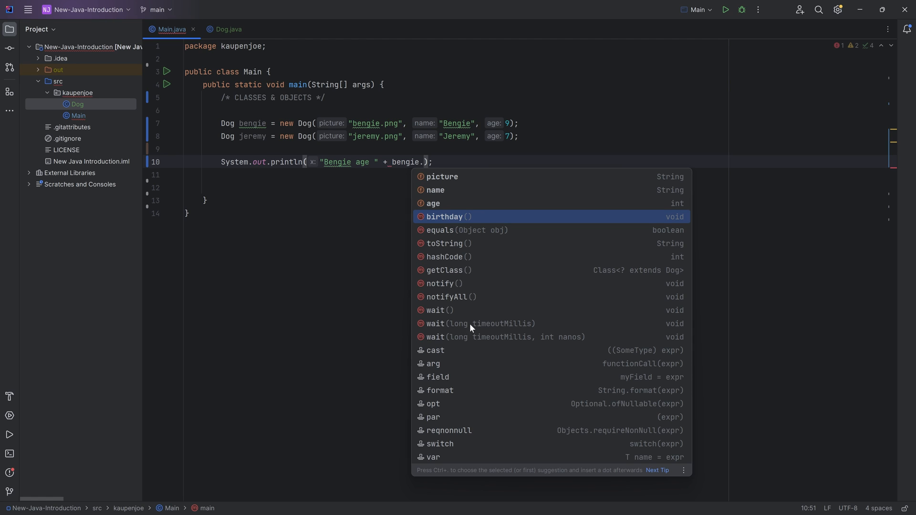
pyautogui.moveTo(437, 185)
pyautogui.write('age')
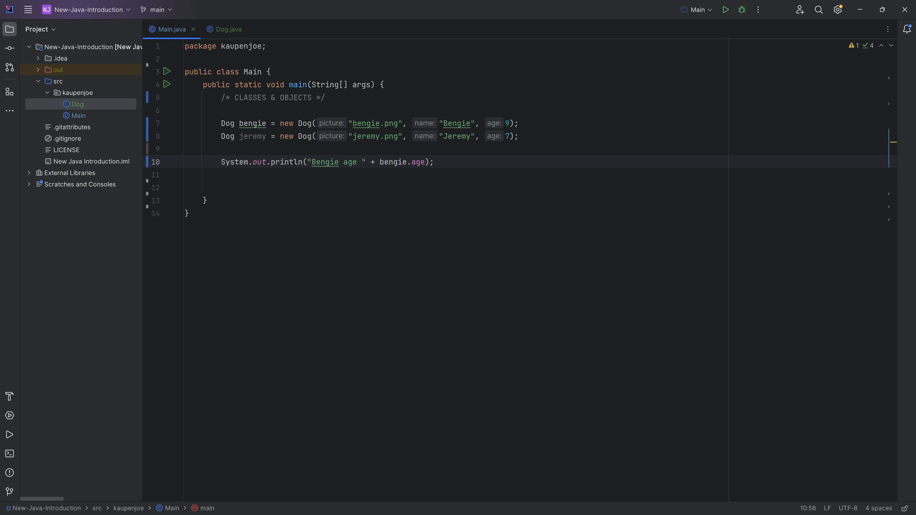
# Duplicate the Bengie print line and change it to print Jeremy's age via jeremy.age.
pyautogui.click(433, 162)
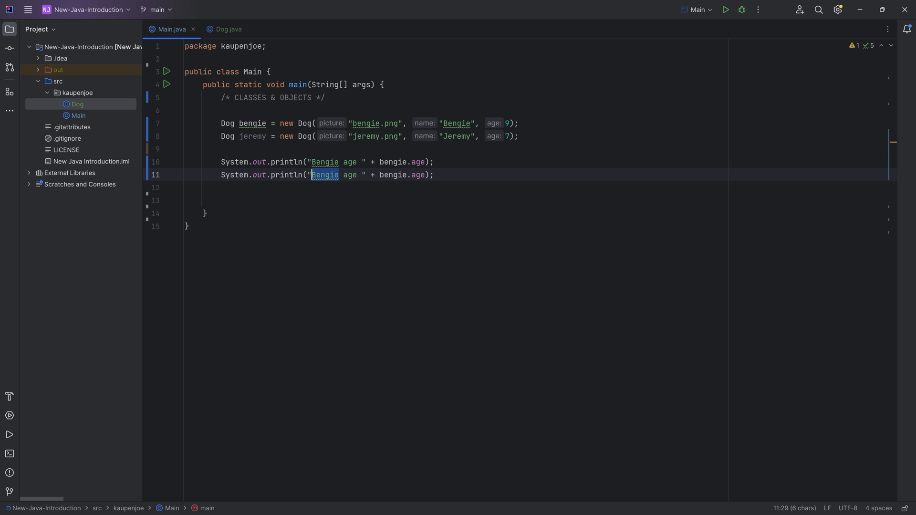
pyautogui.write('Jeremy')
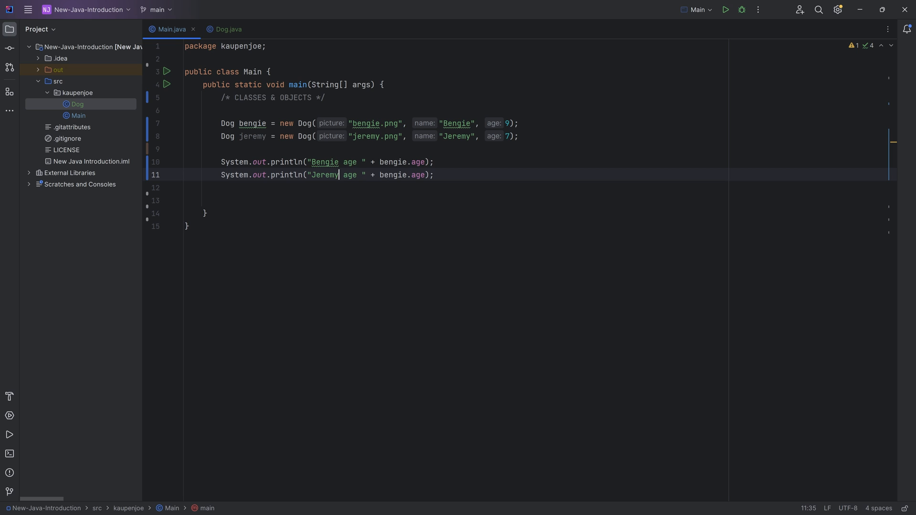
pyautogui.doubleClick(393, 178)
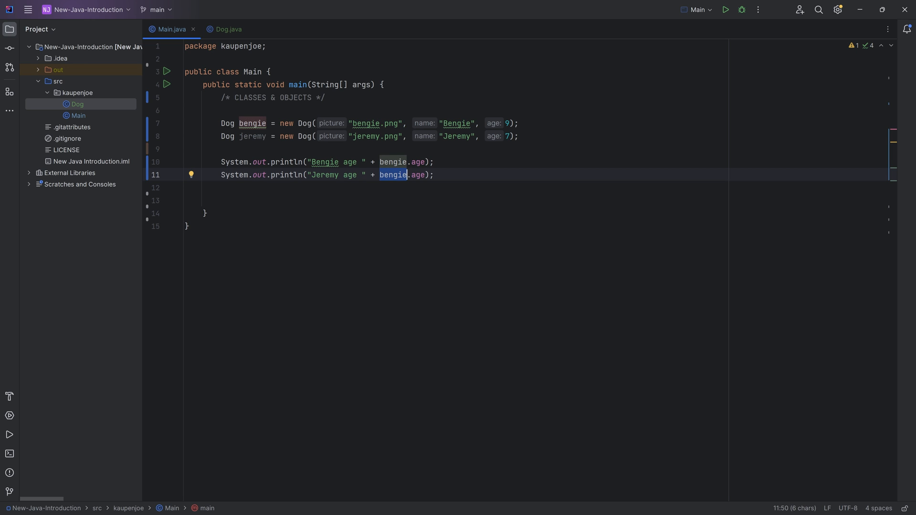
pyautogui.write('jeremy')
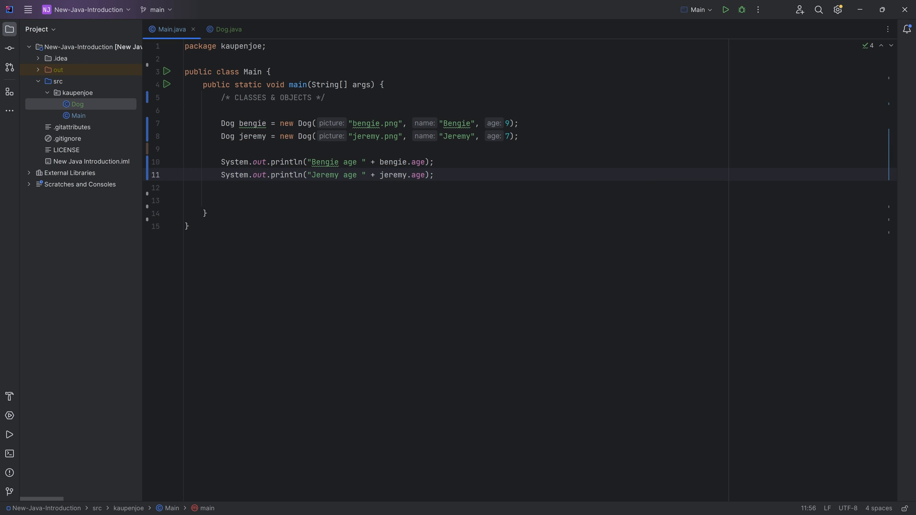
pyautogui.click(434, 174)
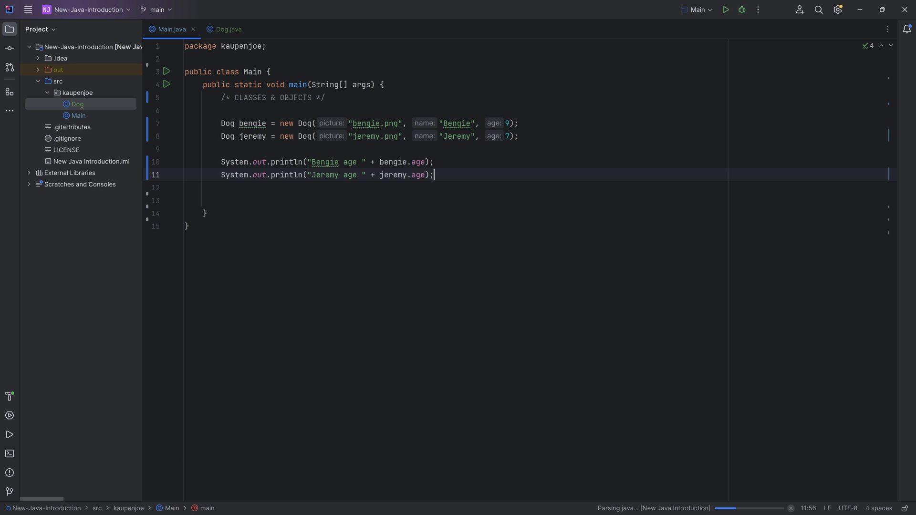
# Begin a bengie.birthday(); call on a new line below the Bengie print line.
pyautogui.click(724, 9)
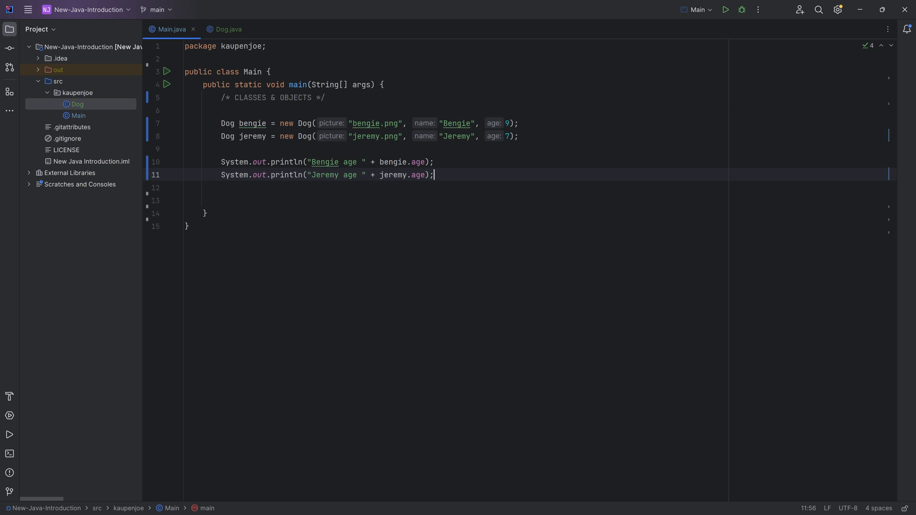
pyautogui.click(253, 123)
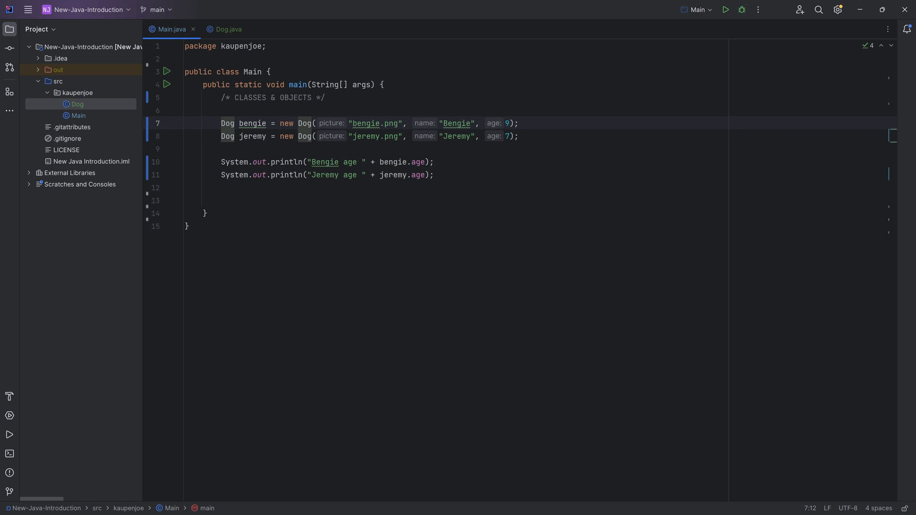
pyautogui.click(432, 161)
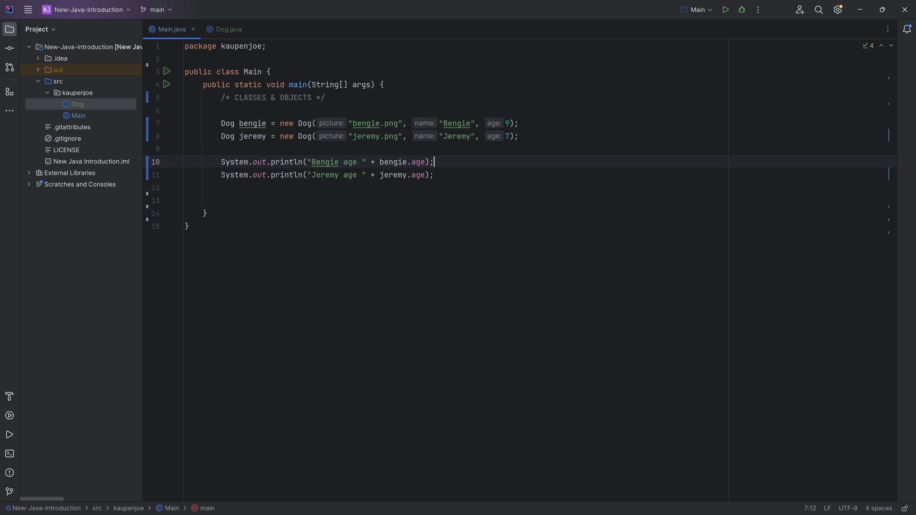
pyautogui.write('bengie.birthday();')
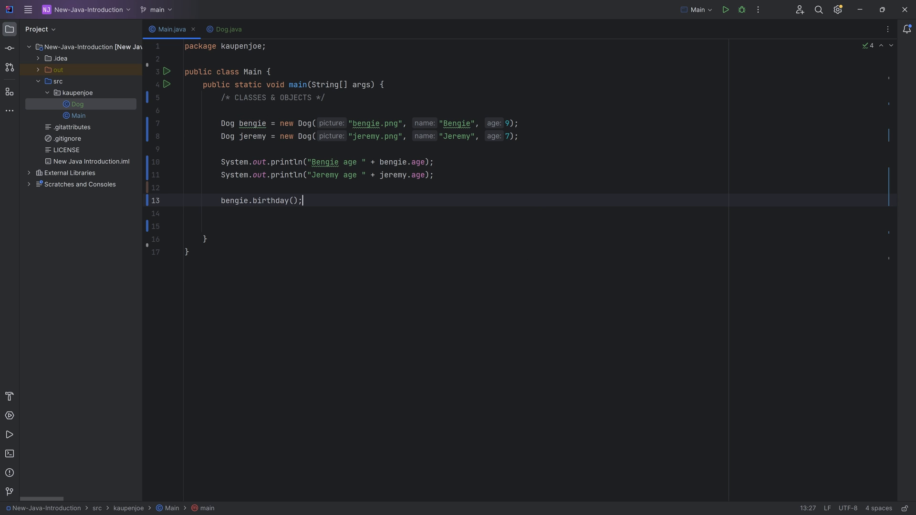
# Review the age increment inside Dog's birthday() method, then return to Main.java.
pyautogui.click(226, 29)
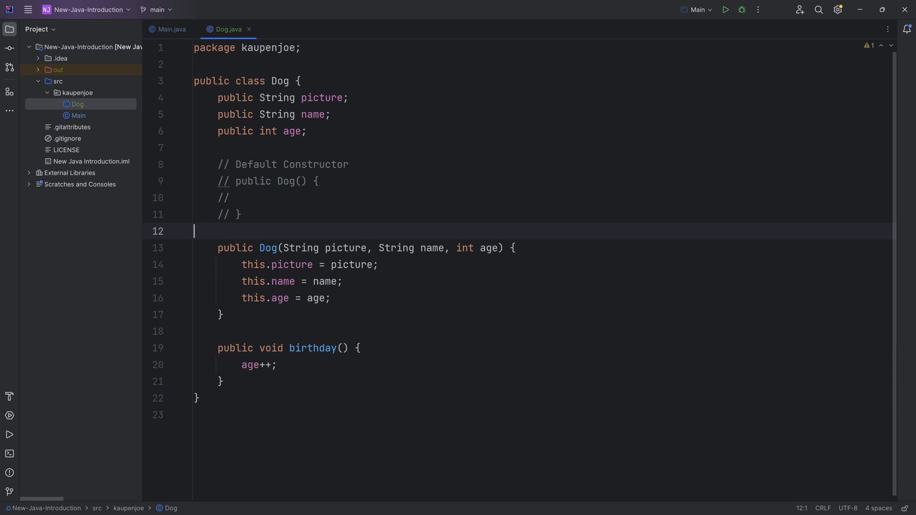
pyautogui.click(276, 364)
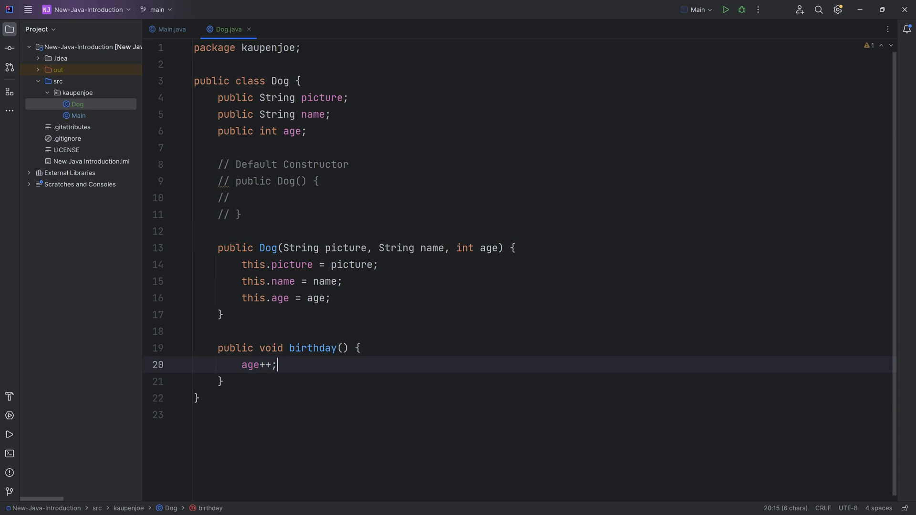
pyautogui.click(278, 364)
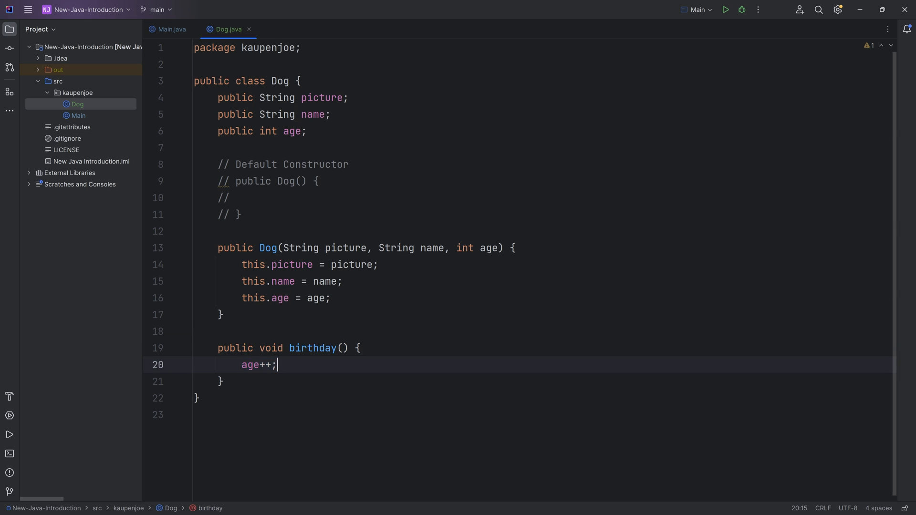
pyautogui.click(171, 29)
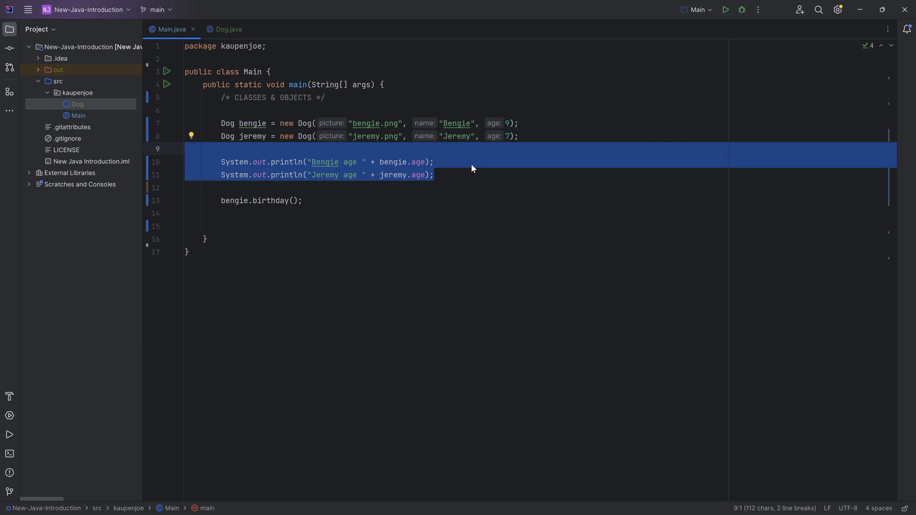
# Paste both dogs' age print statements again after the bengie.birthday() call.
pyautogui.click(434, 174)
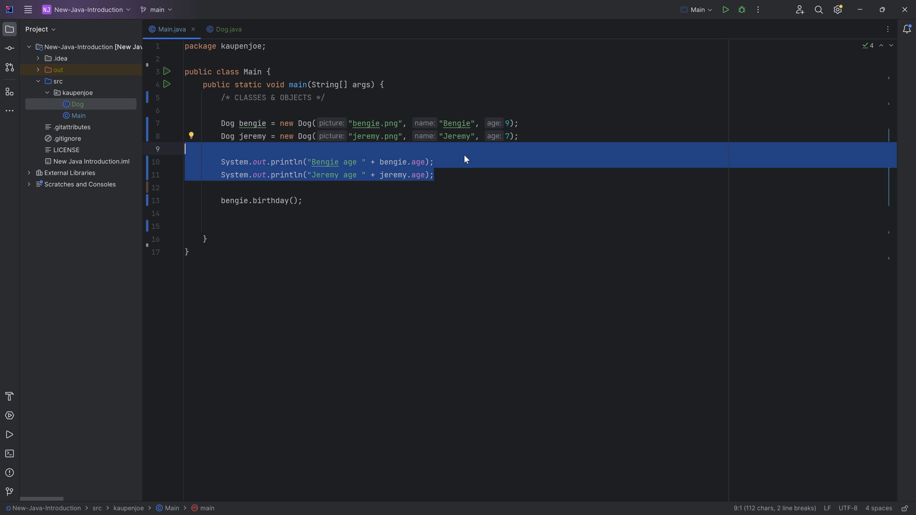
pyautogui.press('ctrl+v')
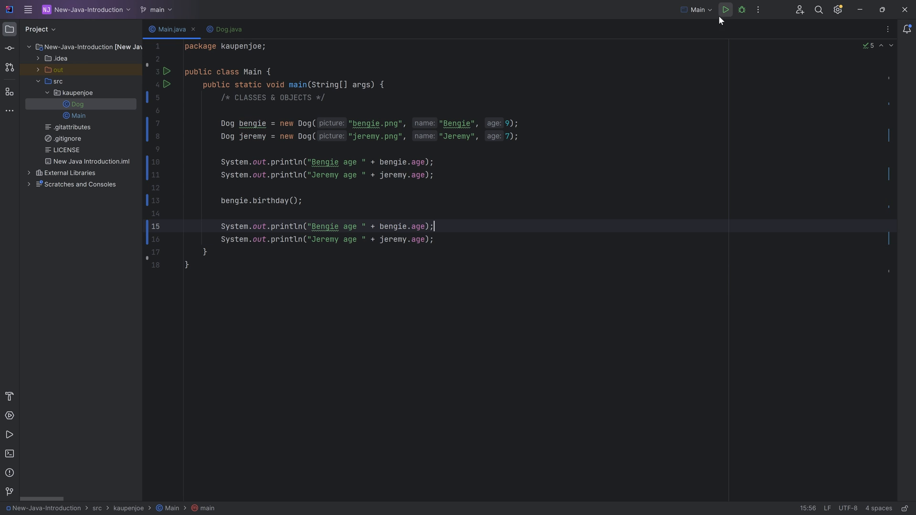
pyautogui.click(724, 9)
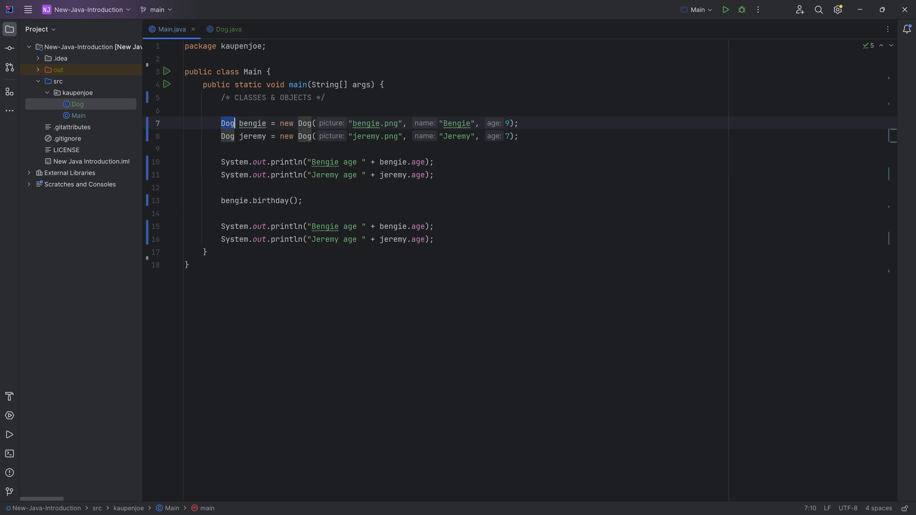
# Add a bengie.age = 100; assignment on a new line after the repeated prints.
pyautogui.tripleClick(260, 200)
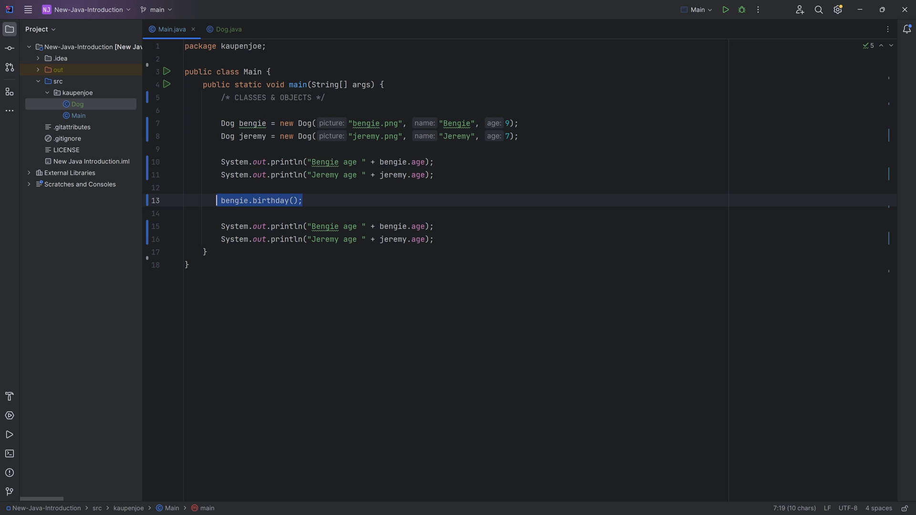
pyautogui.click(304, 201)
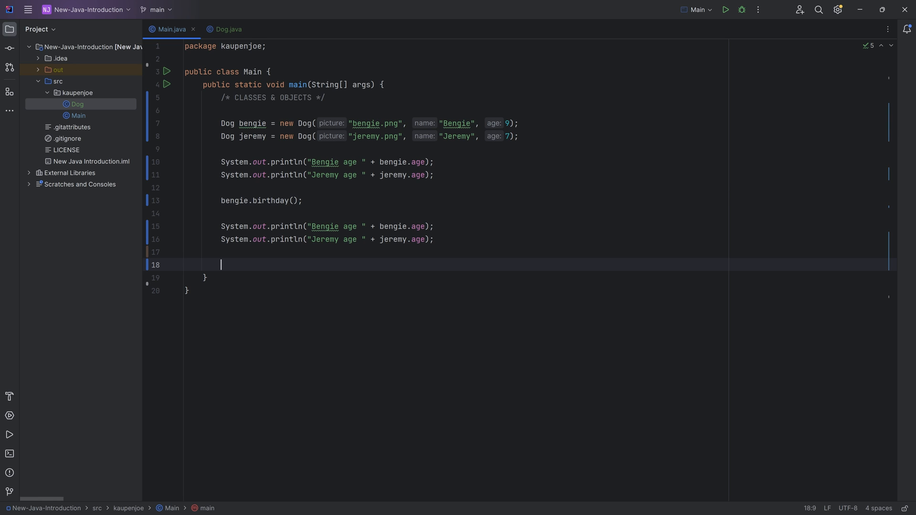
pyautogui.write('bengie.')
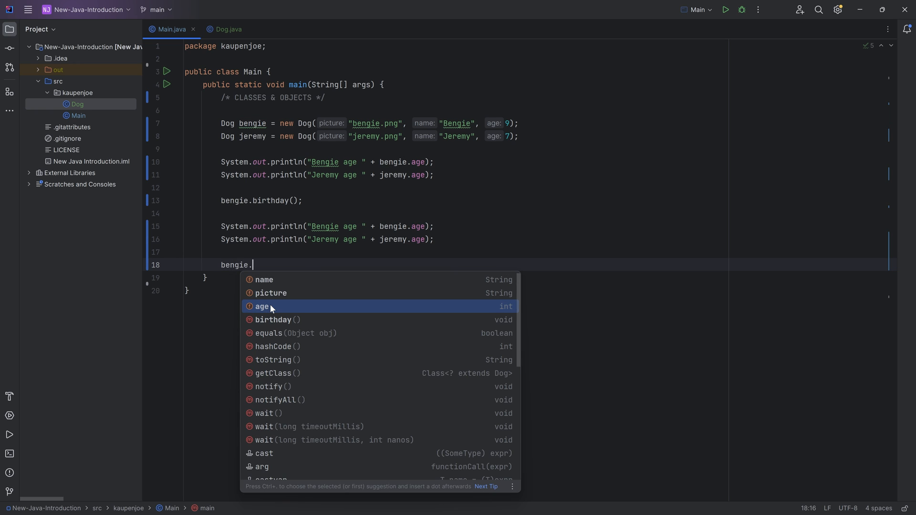
pyautogui.moveTo(268, 310)
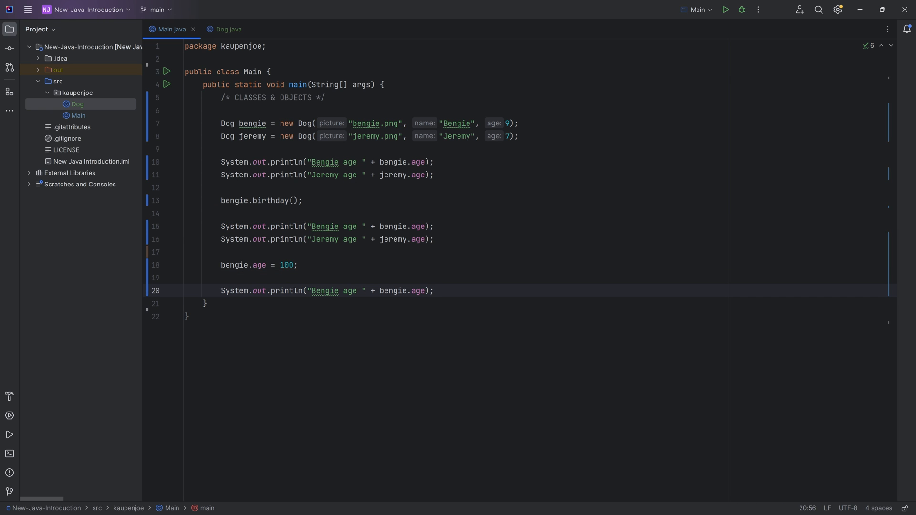
# Print Bengie's age once more after the assignment and reopen Dog.java.
pyautogui.click(724, 10)
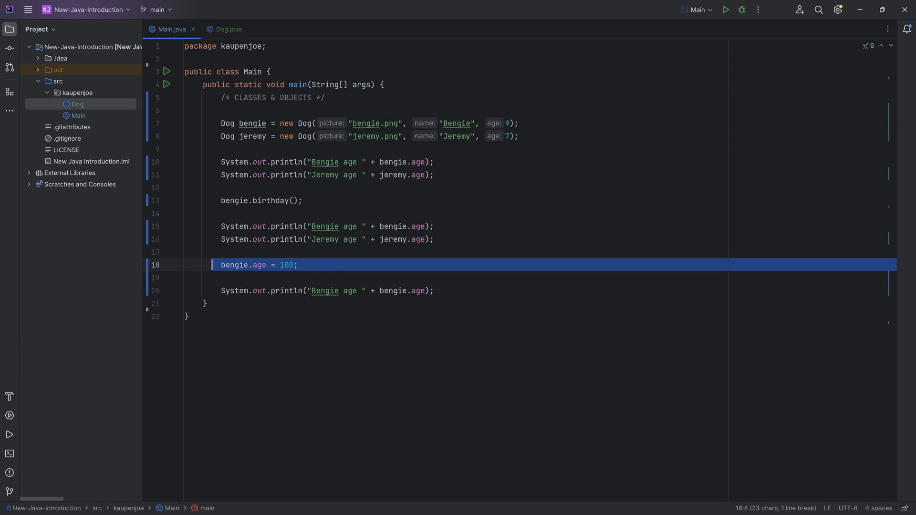
pyautogui.click(298, 265)
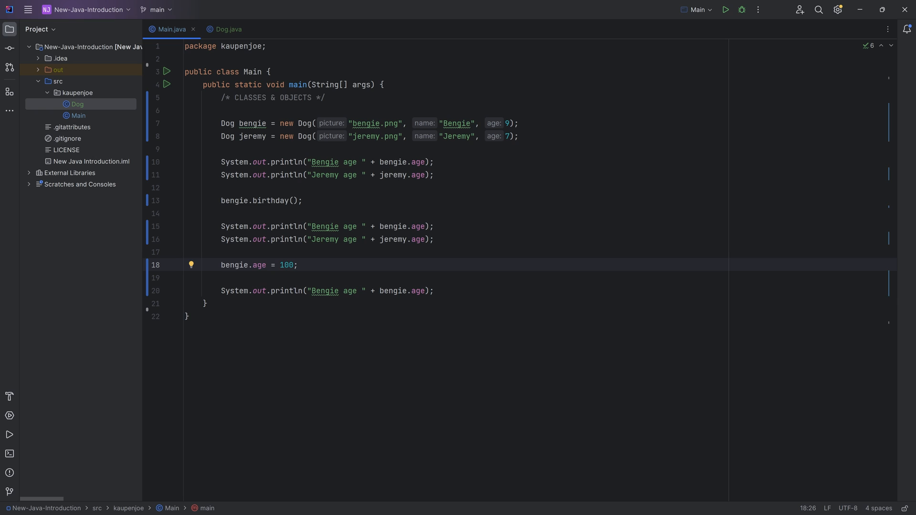
pyautogui.click(298, 265)
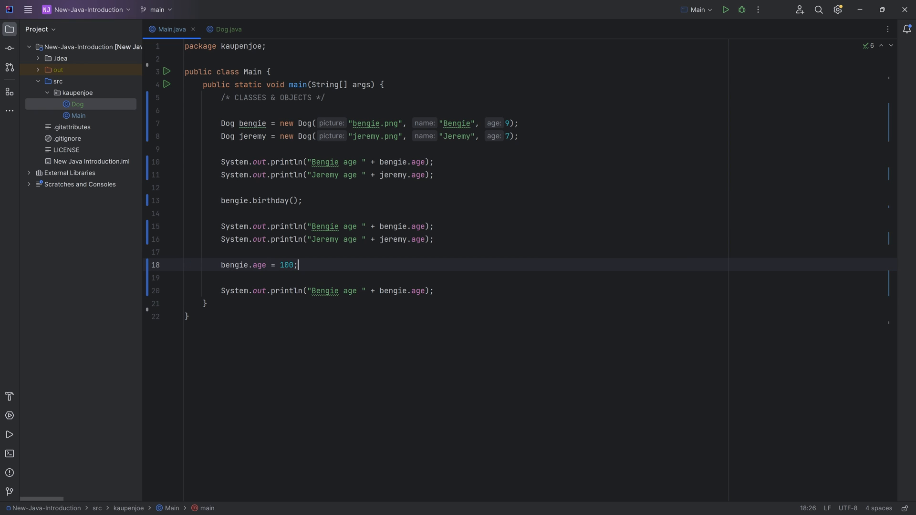
pyautogui.click(187, 251)
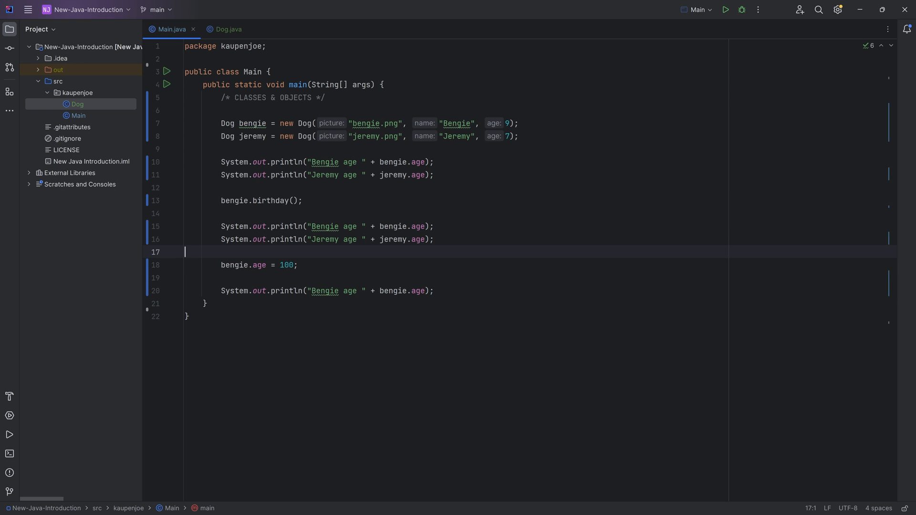
pyautogui.click(297, 265)
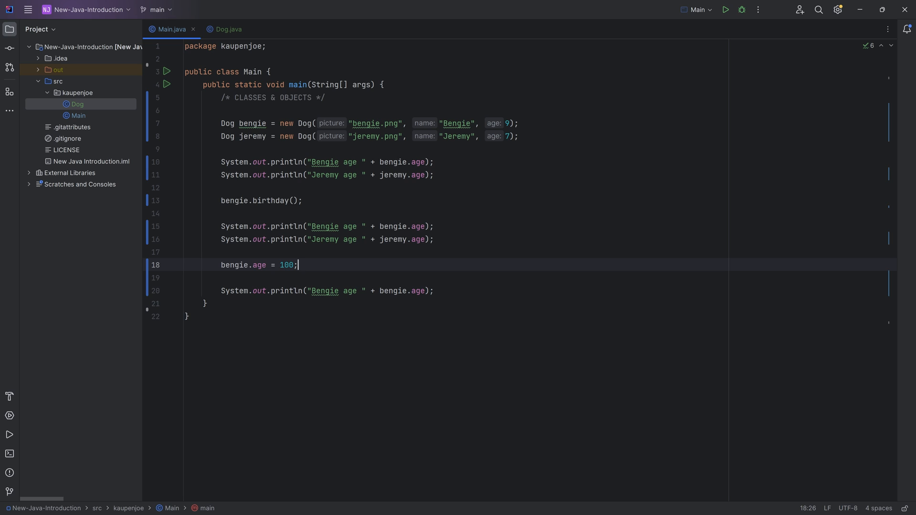
pyautogui.click(227, 29)
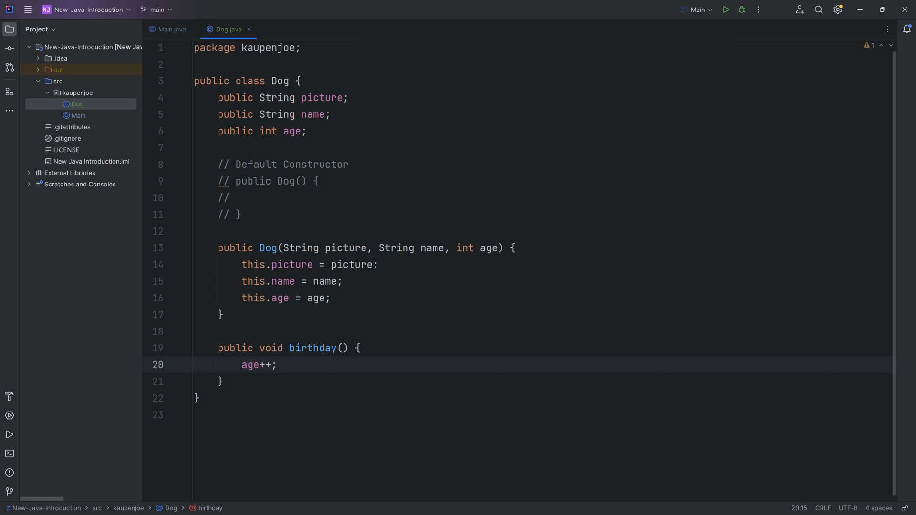
pyautogui.click(234, 148)
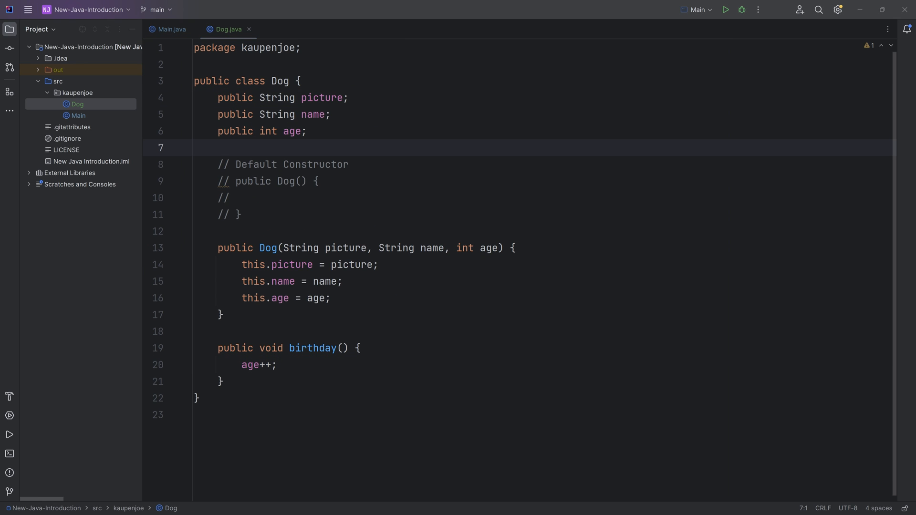